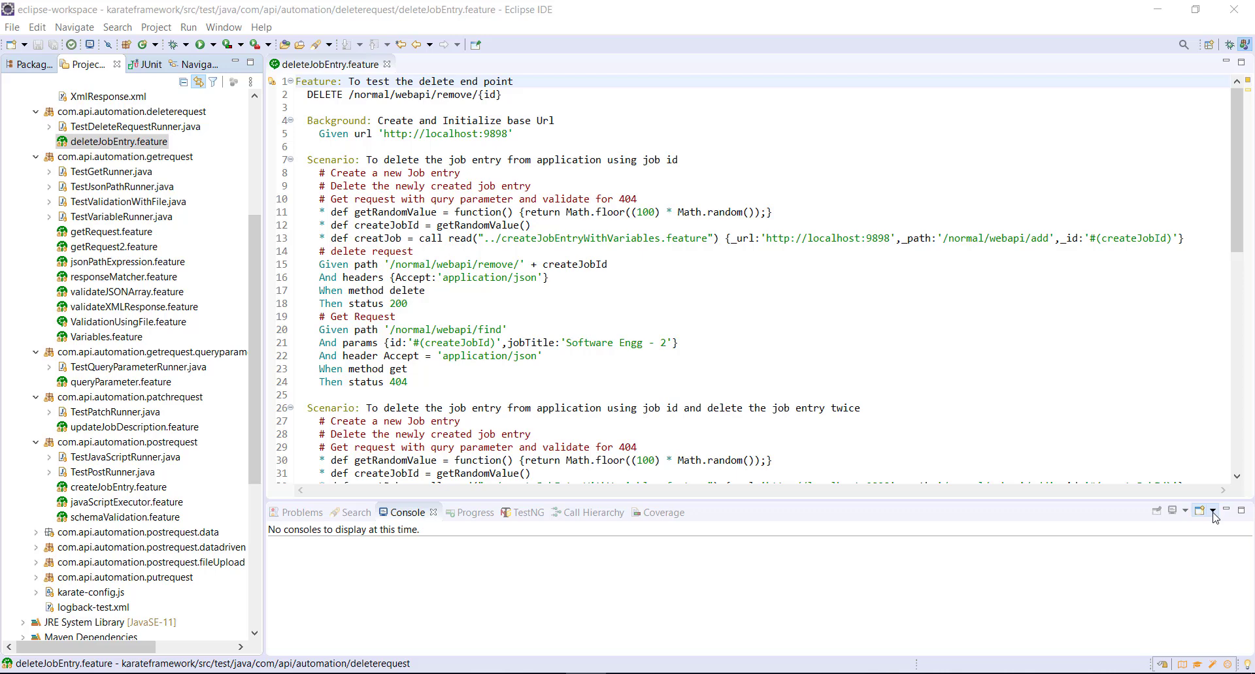
pyautogui.moveTo(901, 626)
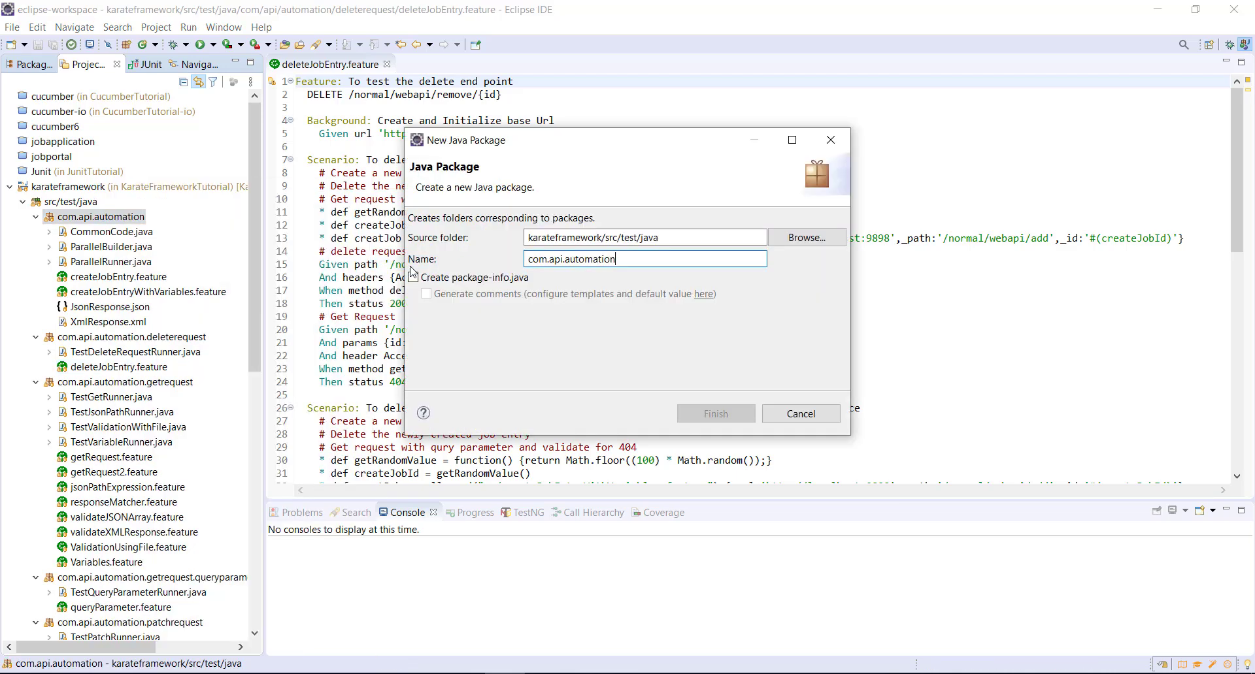
# Finish creating the com.api.automation.tags package under src/test/java
pyautogui.write('.')
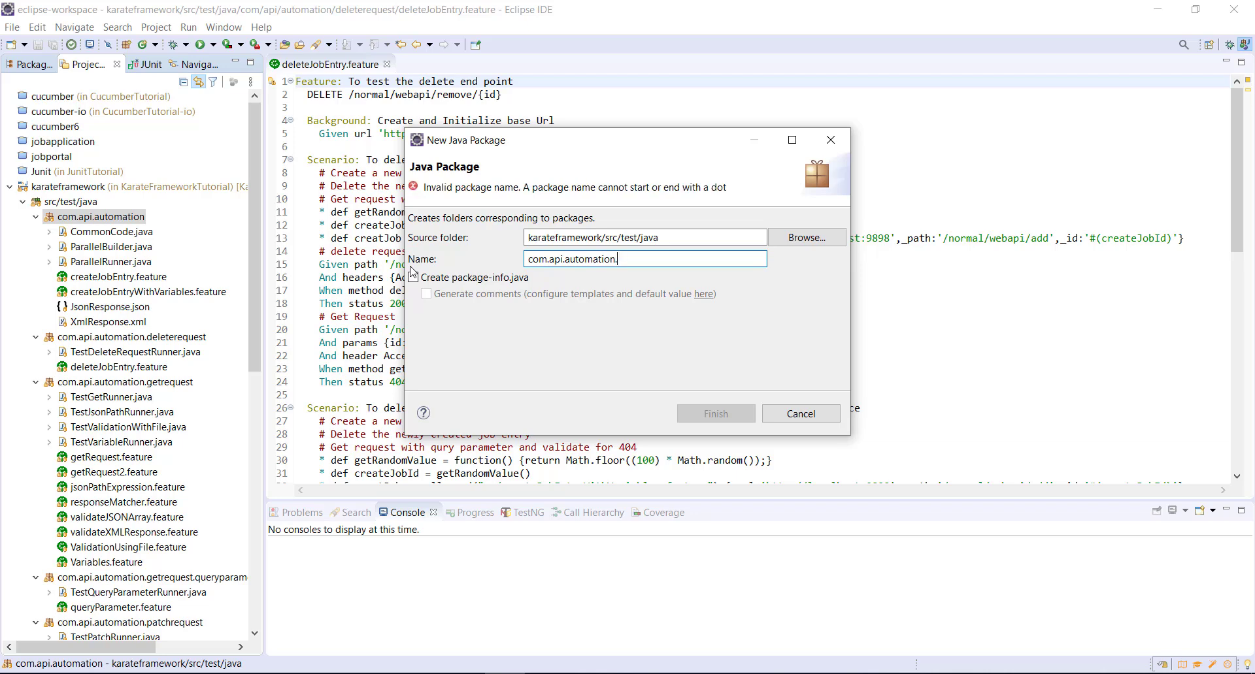
pyautogui.write('tags')
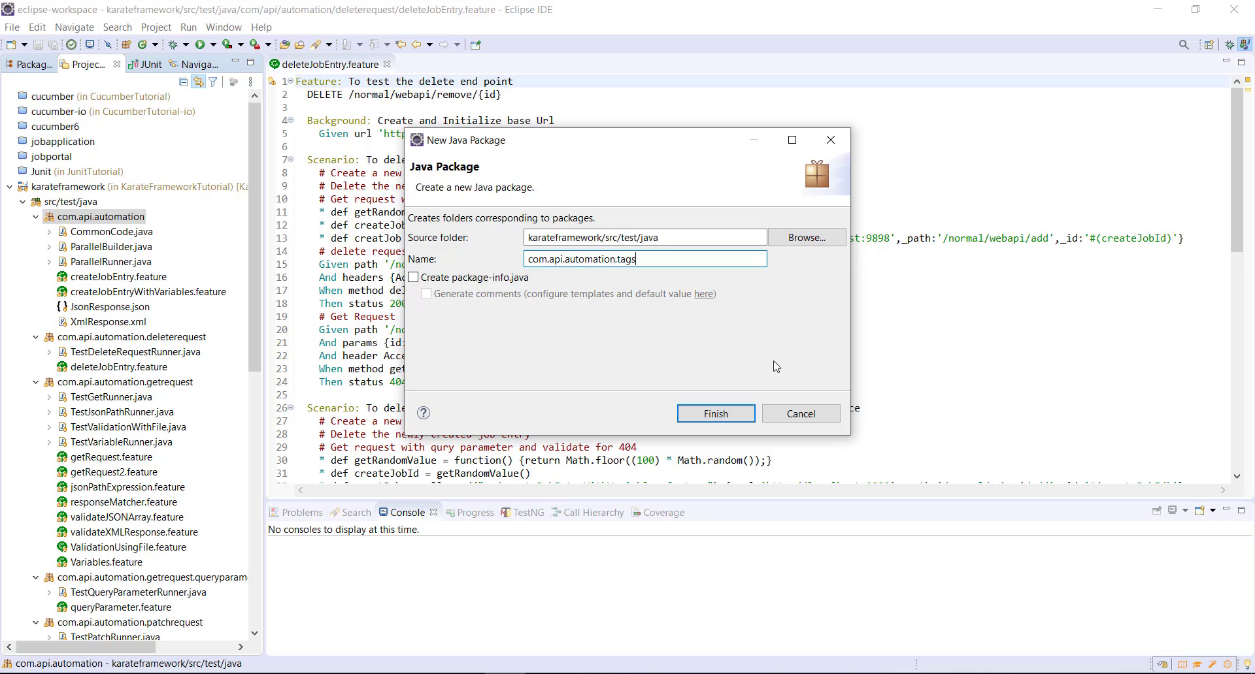
pyautogui.click(714, 413)
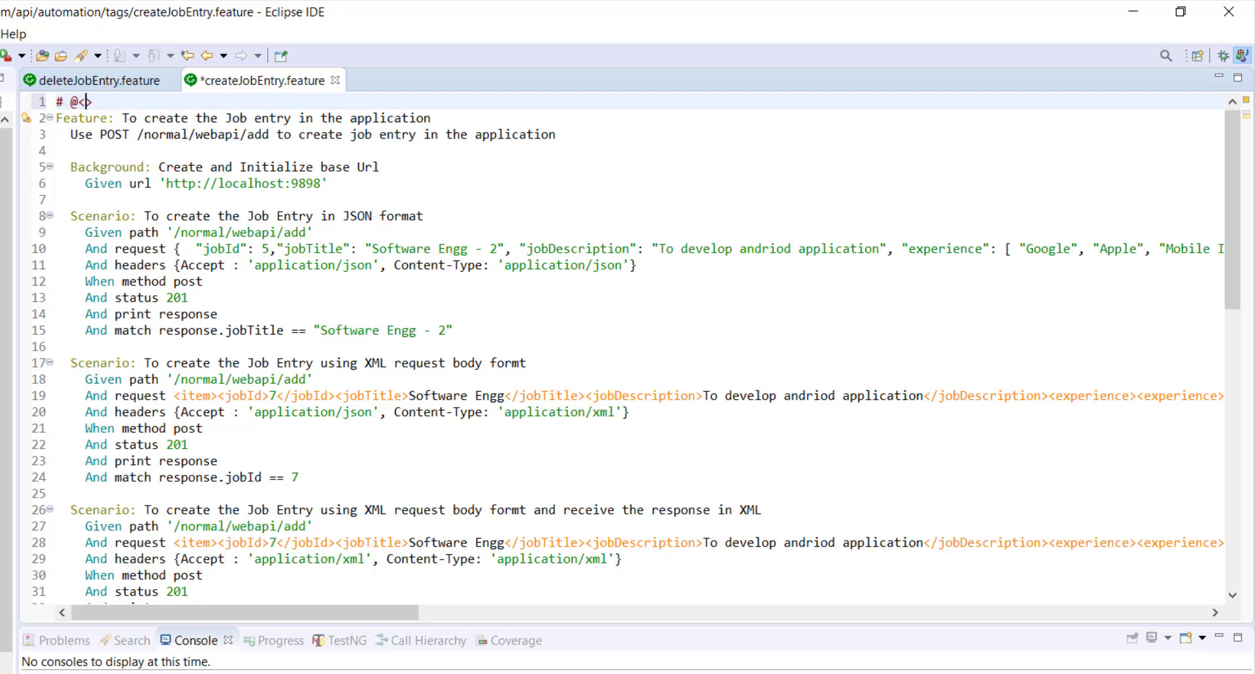
# Write the '# @<user-define-keyword>' comment in createJobEntry.feature and return from the tag list
pyautogui.write('user-d')
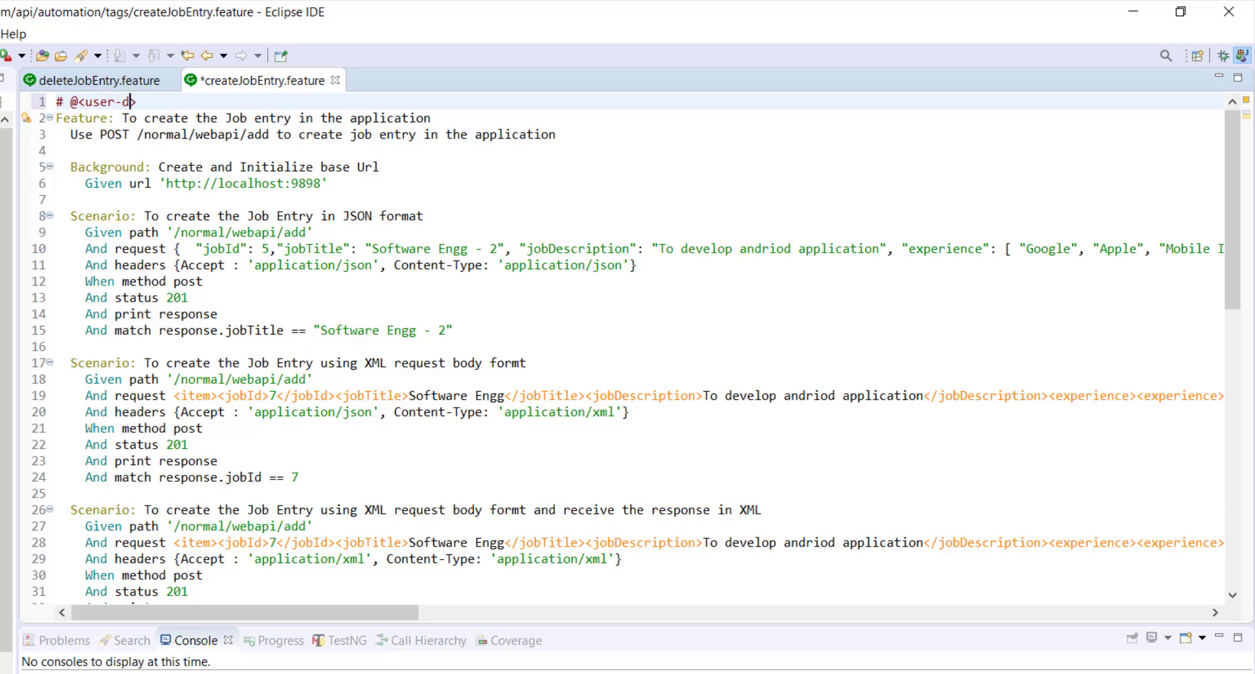
pyautogui.write('efine-k')
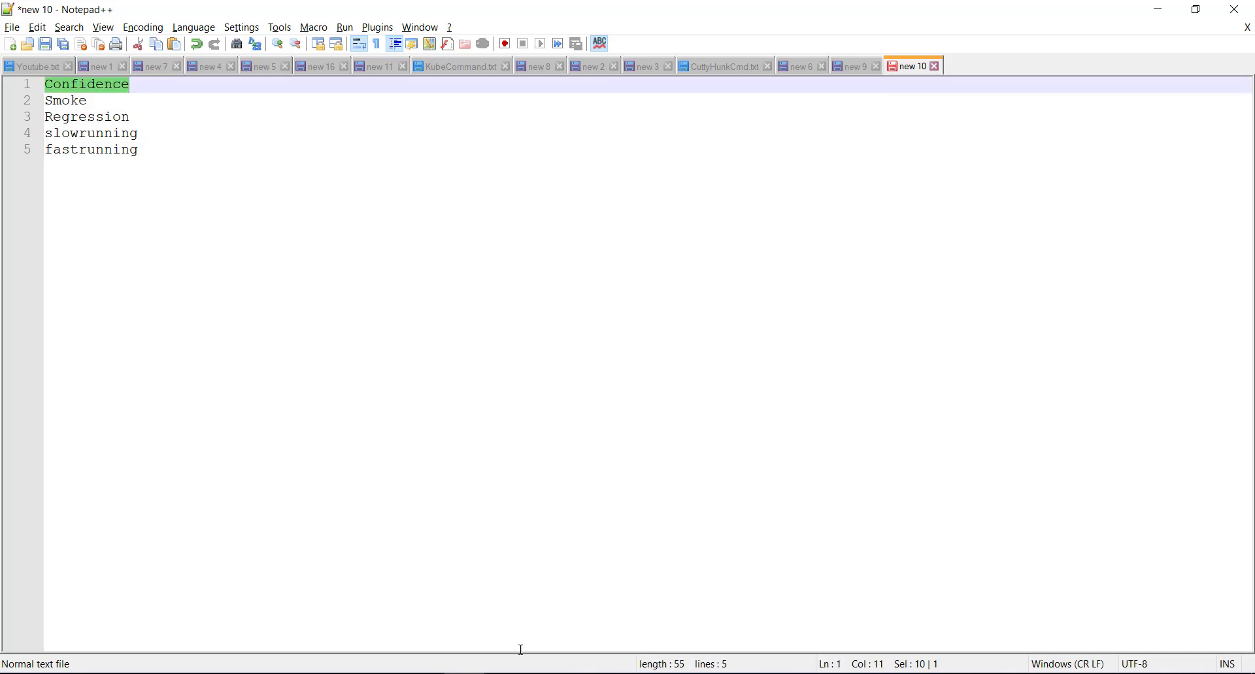
pyautogui.press('alt+tab')
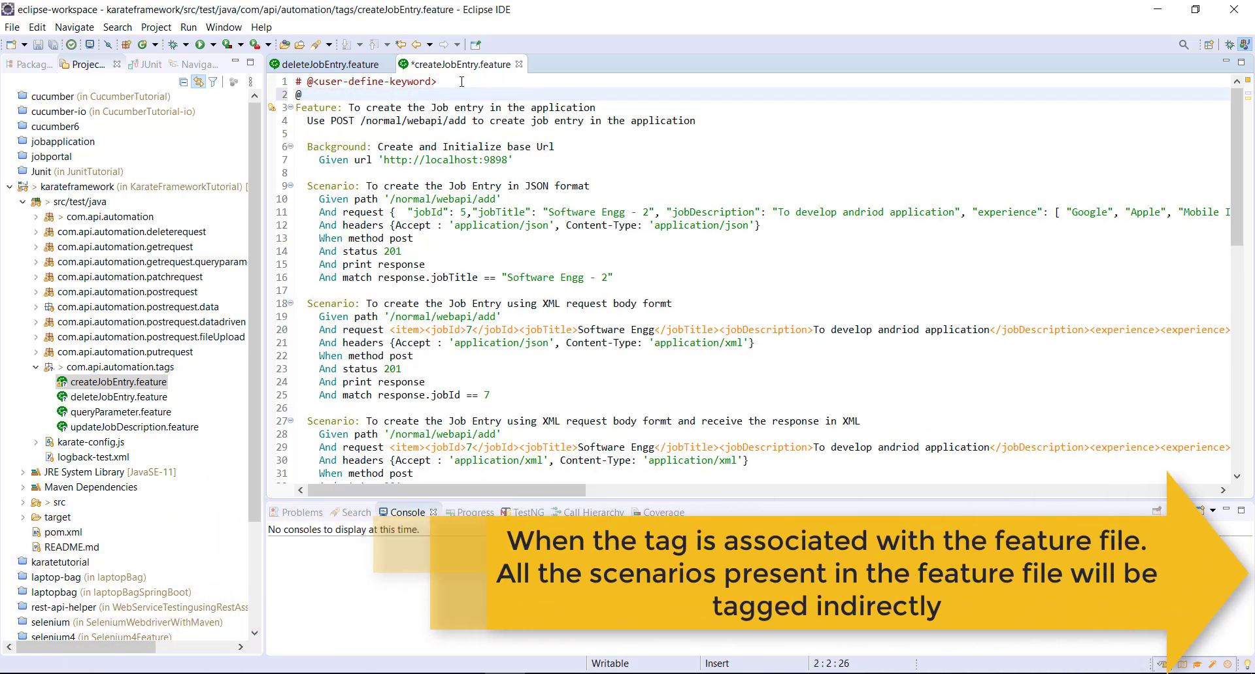
pyautogui.write('Confidence')
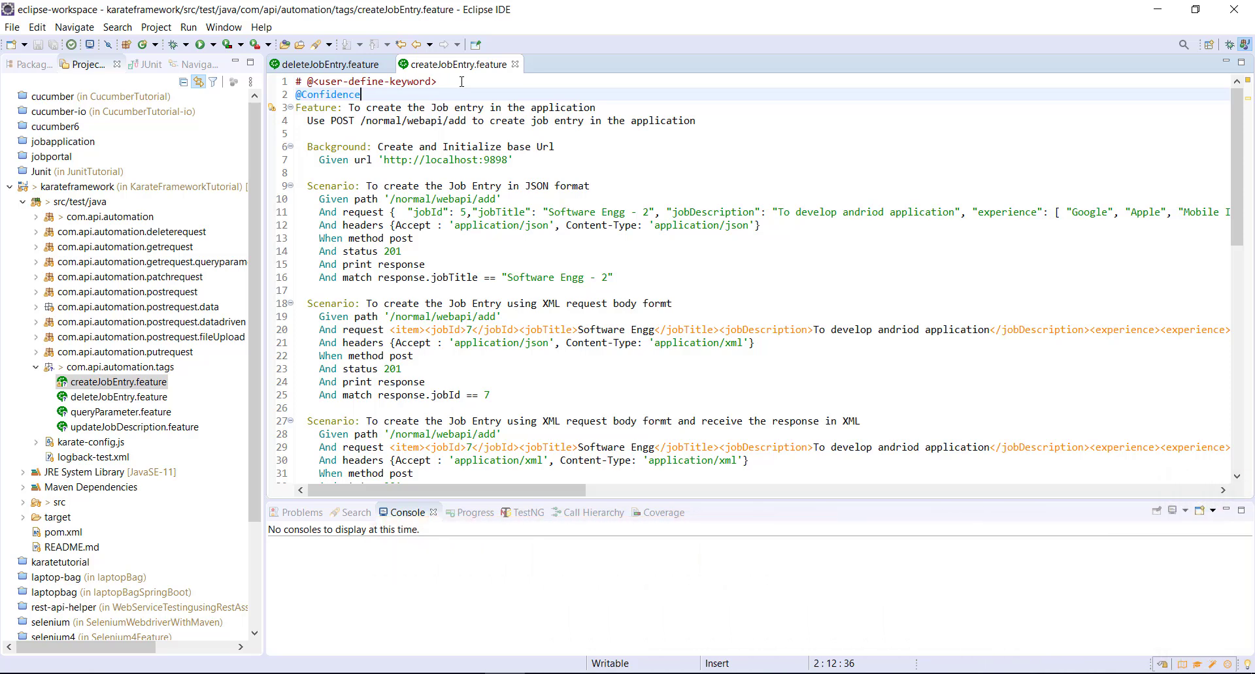
pyautogui.click(118, 397)
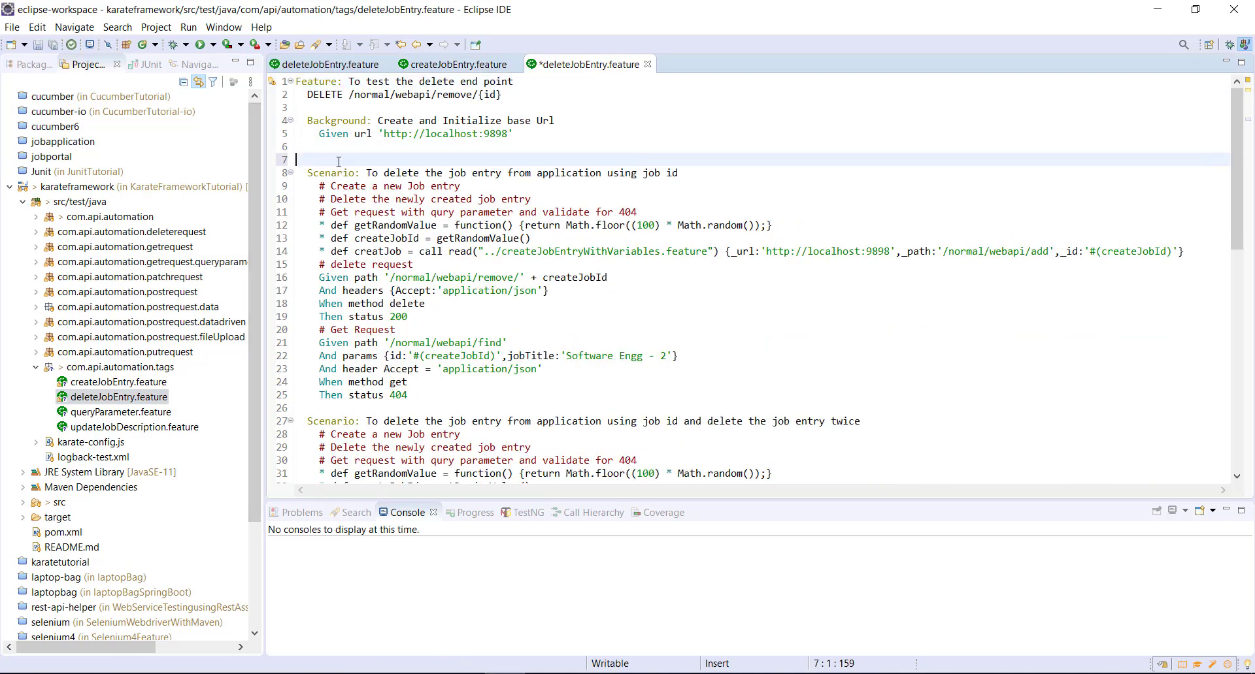
pyautogui.write('@Smoke')
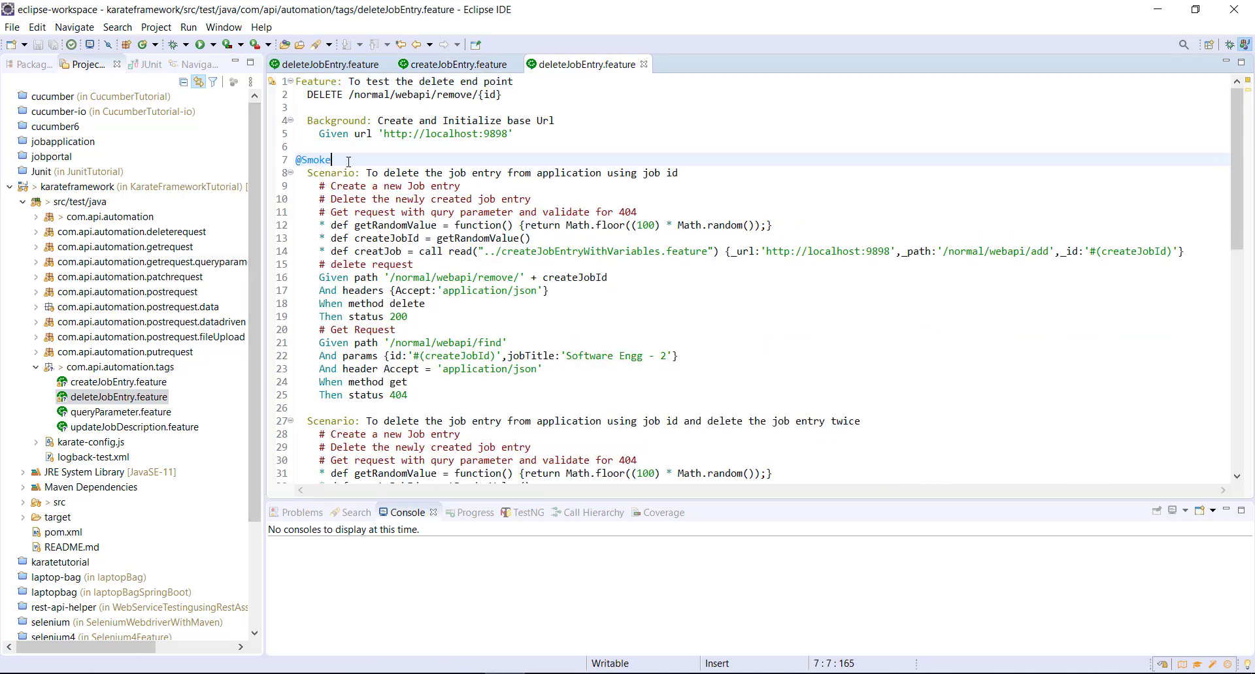
pyautogui.scroll(-3)
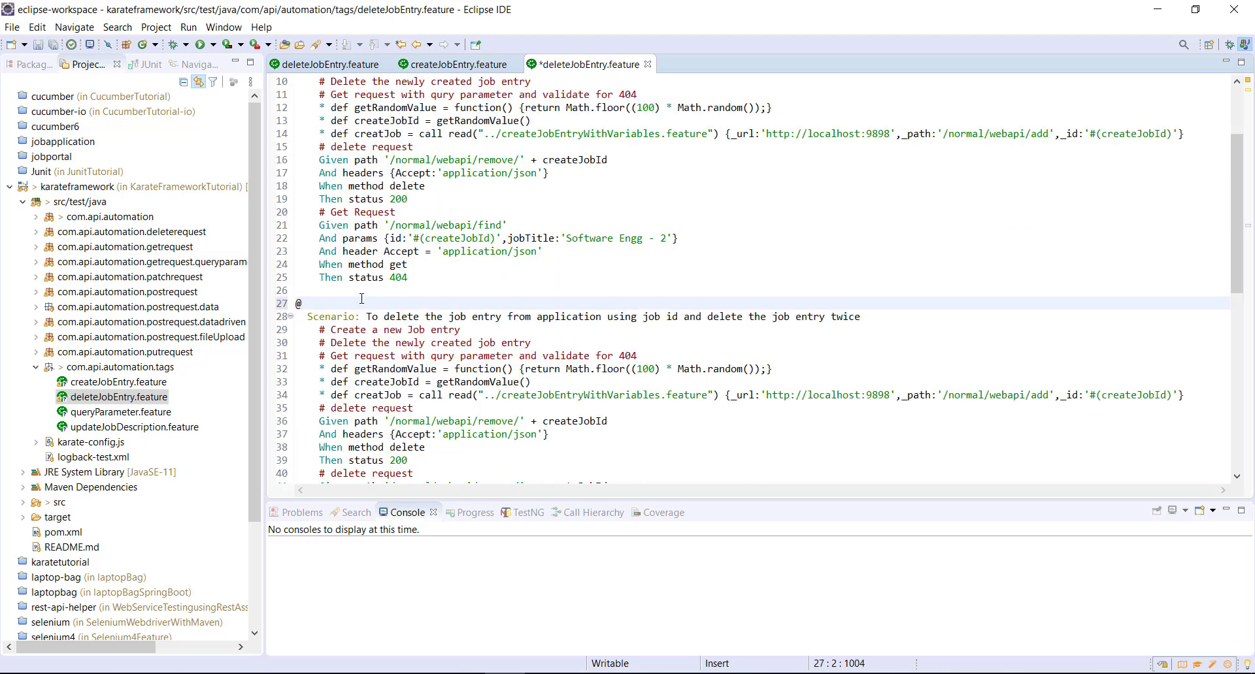
pyautogui.write('Regression')
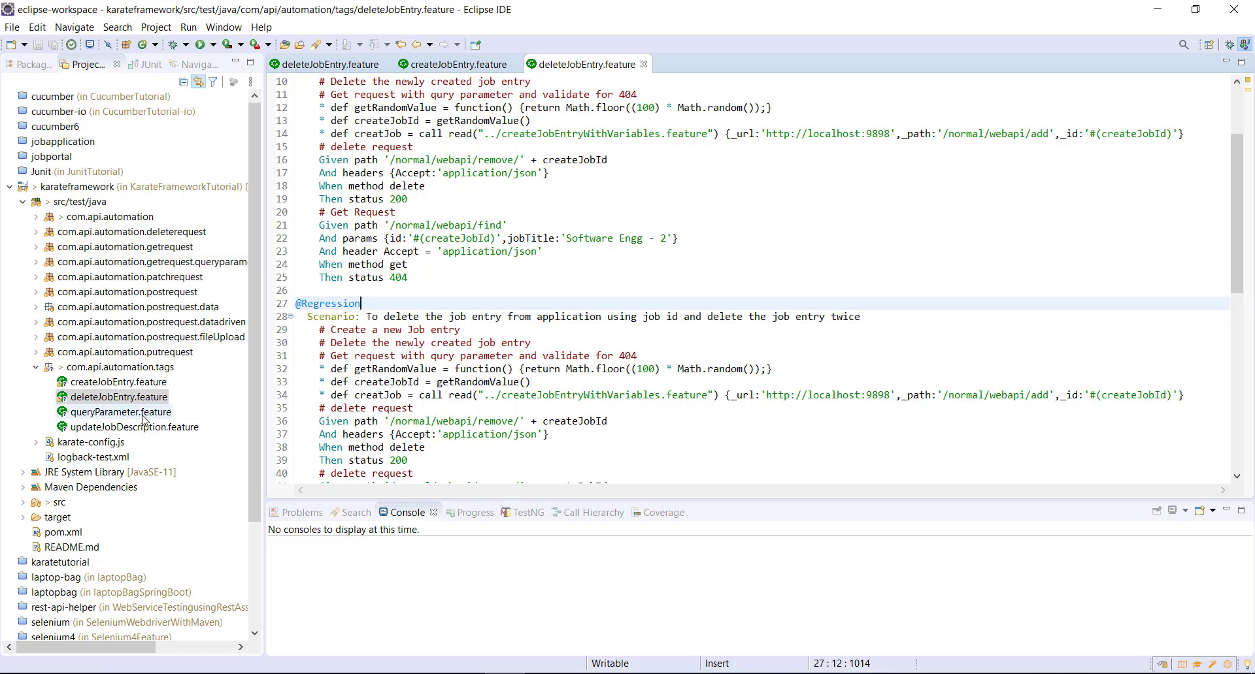
pyautogui.doubleClick(121, 411)
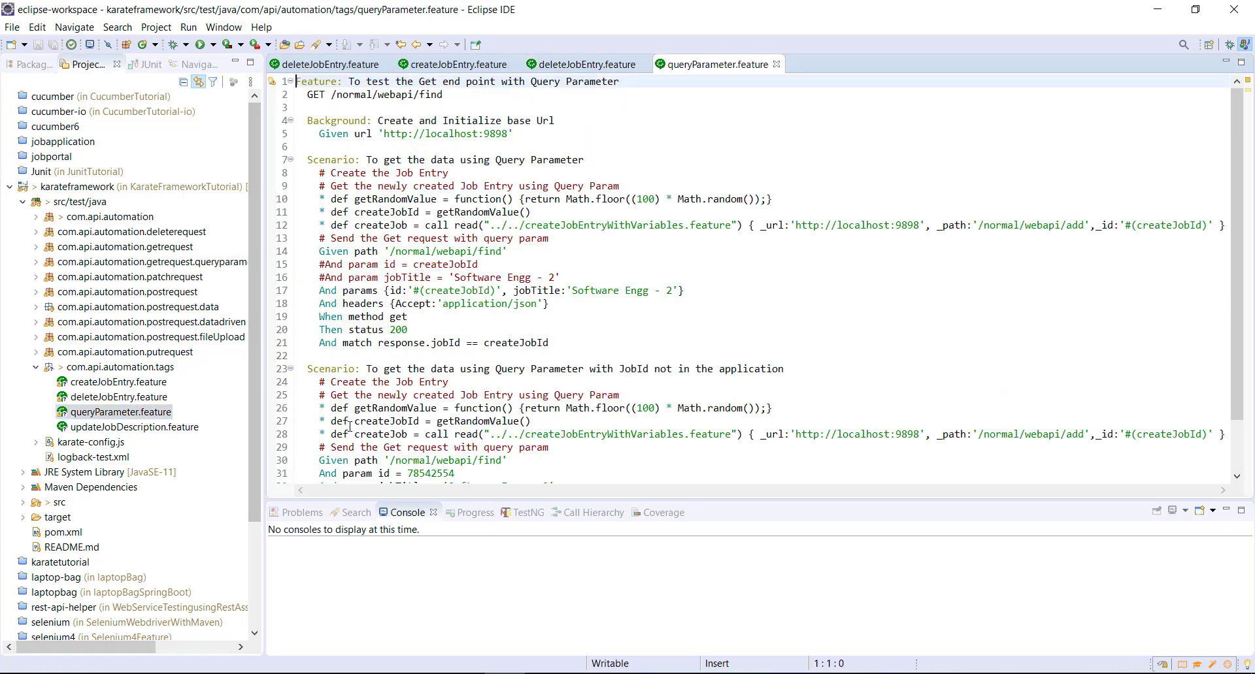
pyautogui.write('@')
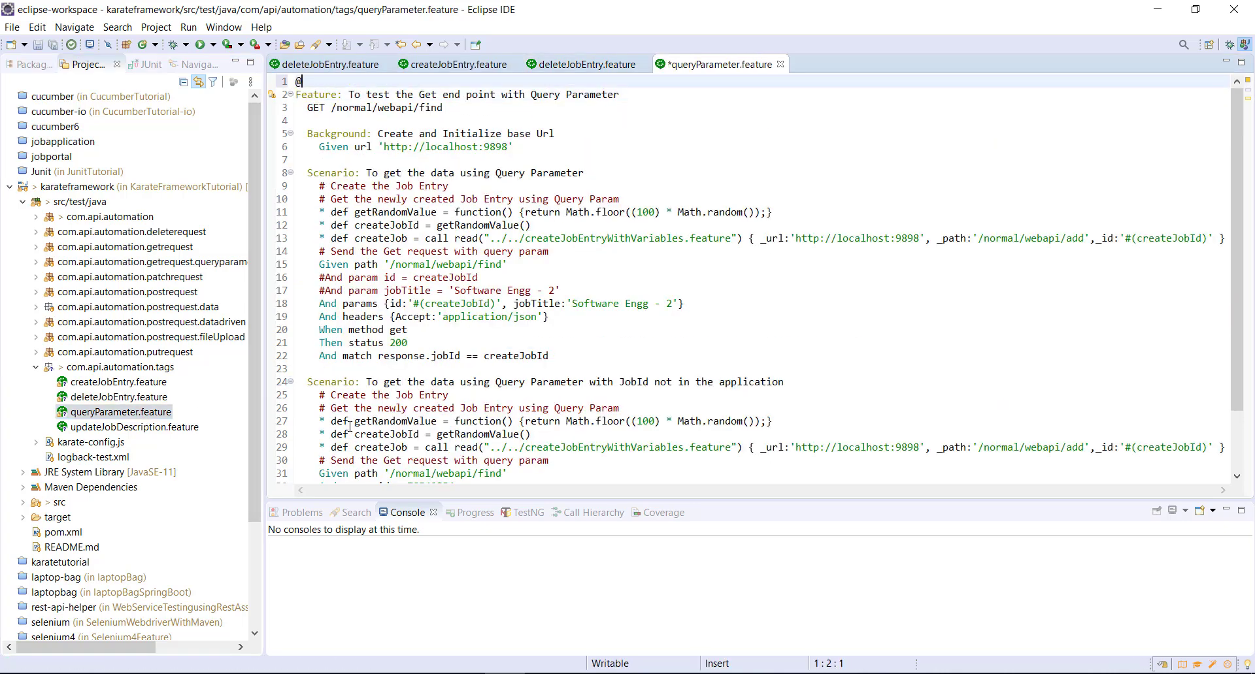
pyautogui.write('Regression')
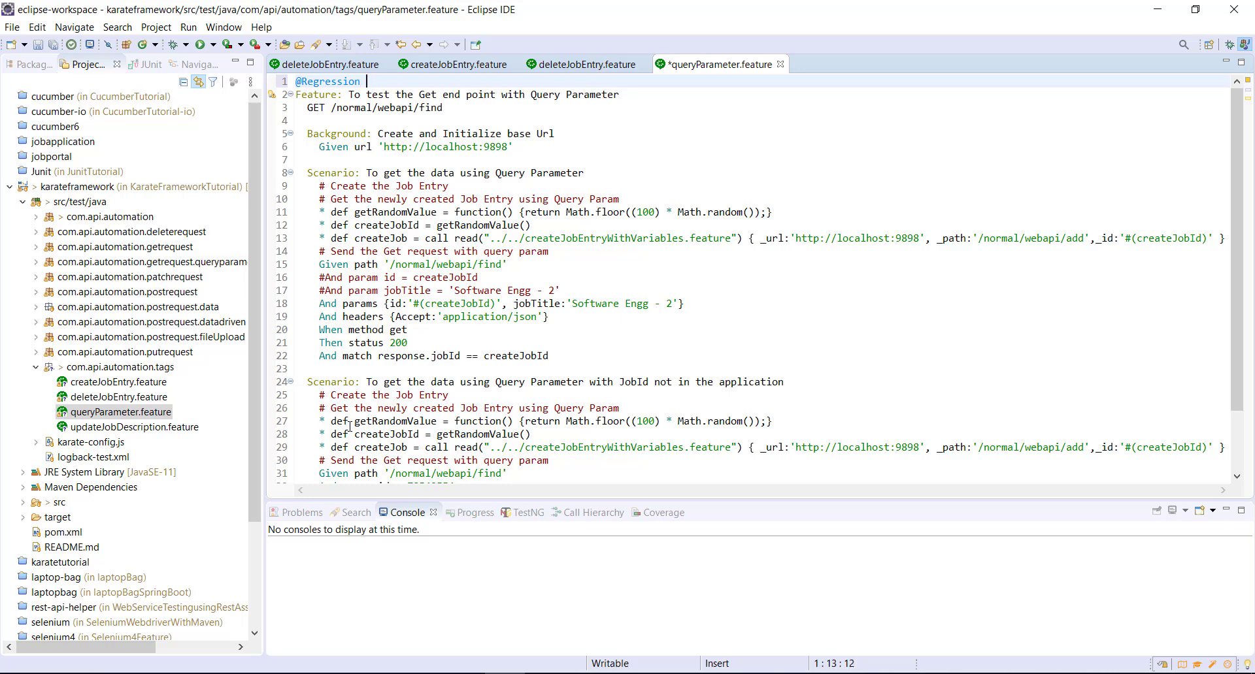
pyautogui.write('@Confidence')
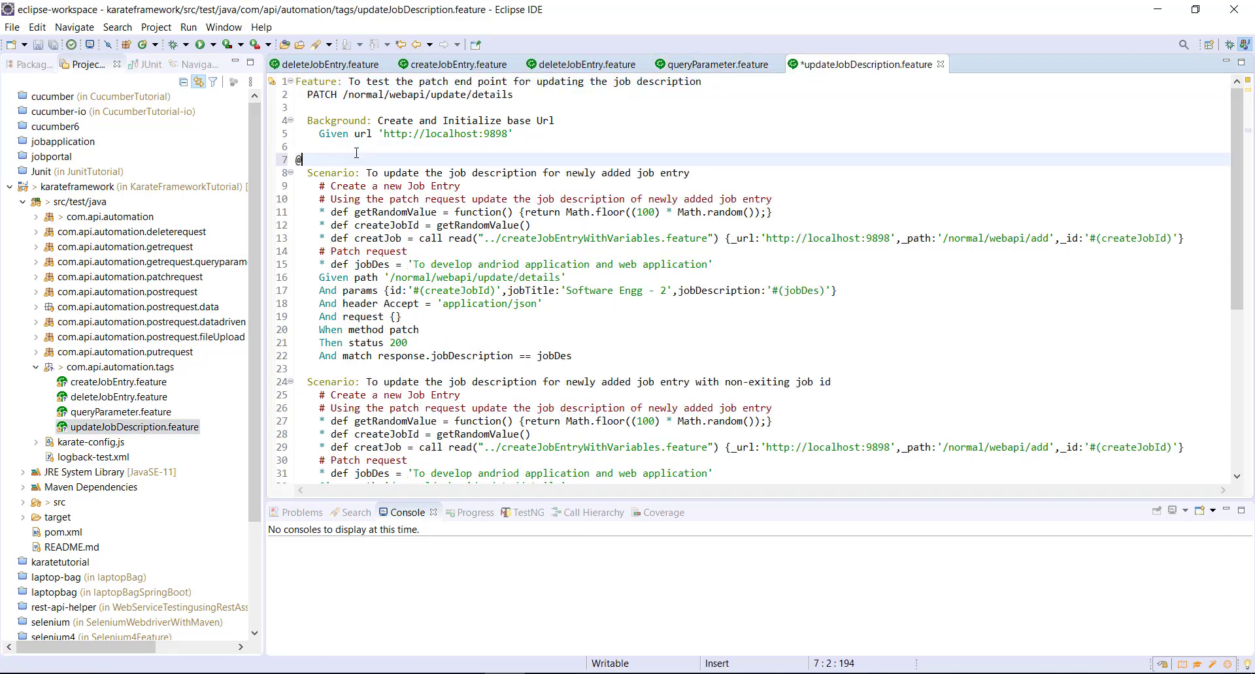
pyautogui.write('Smoke @')
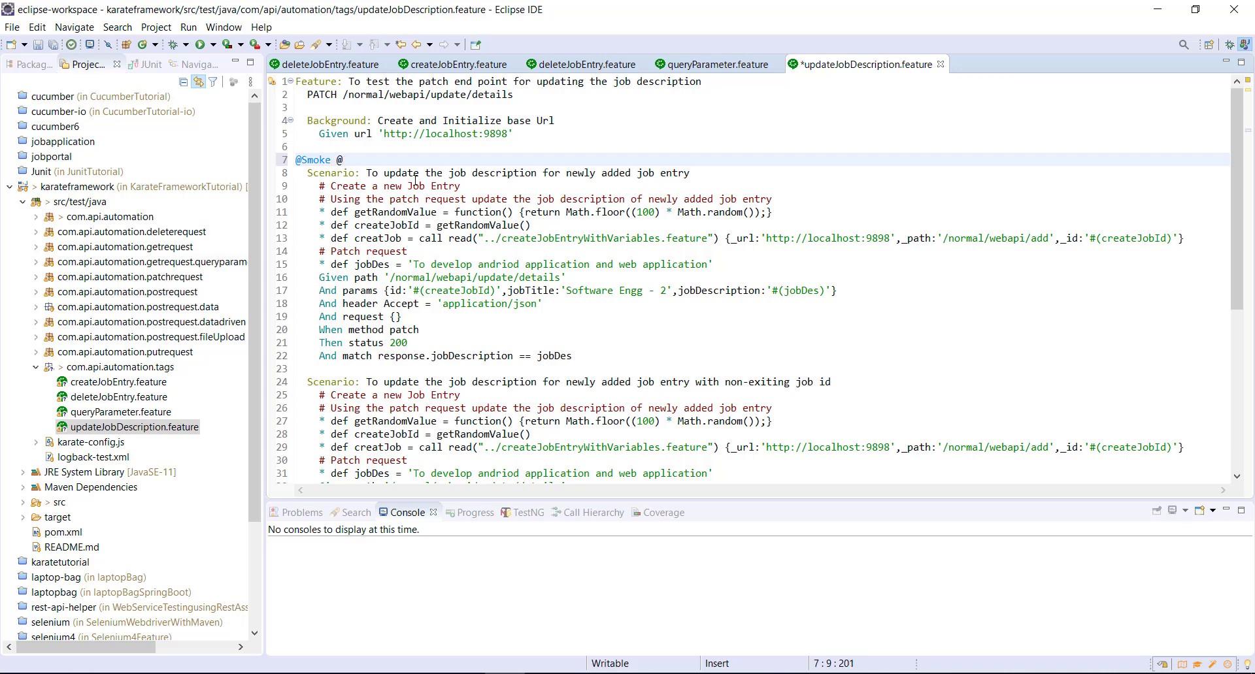
pyautogui.write('Regression')
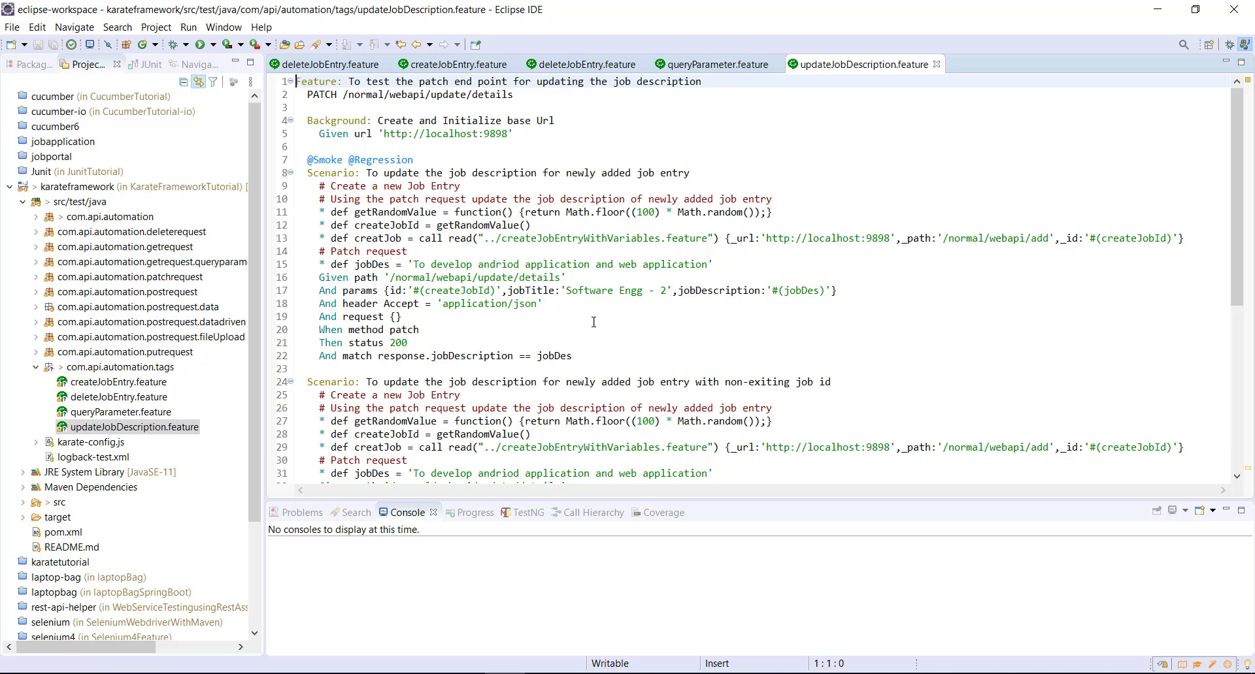
# Copy the runner class in com.api.automation as ParallelRunnerWithTags and open it
pyautogui.click(37, 217)
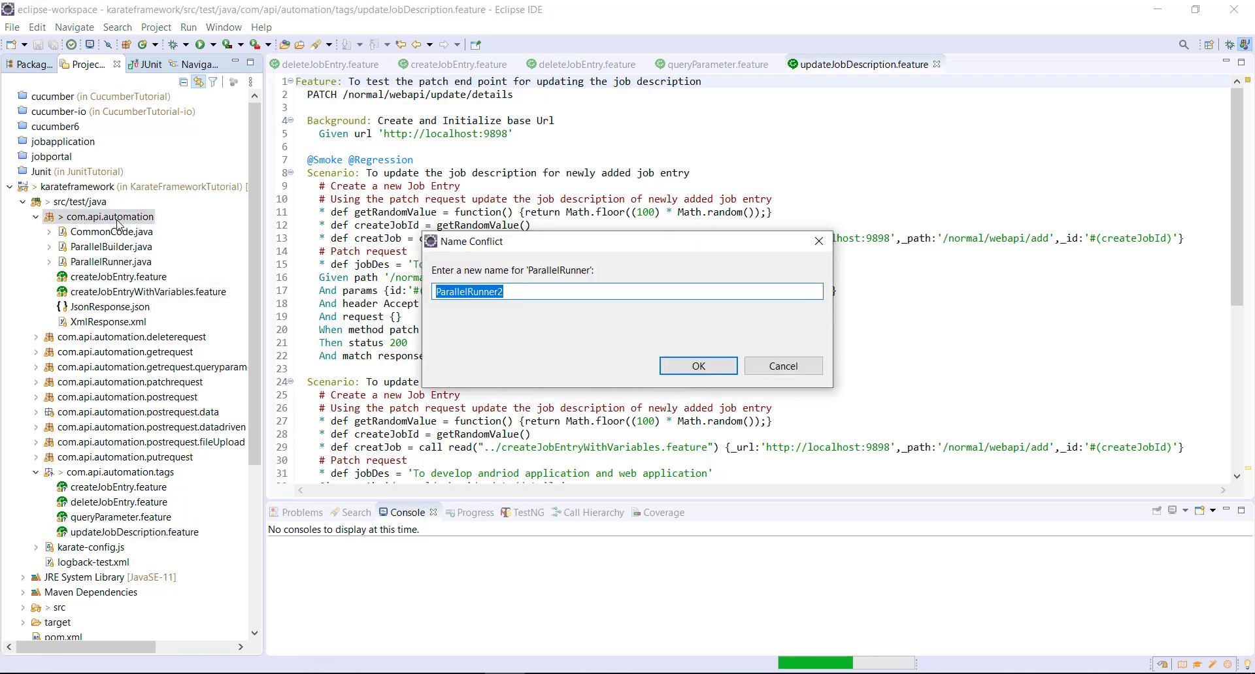
pyautogui.click(697, 366)
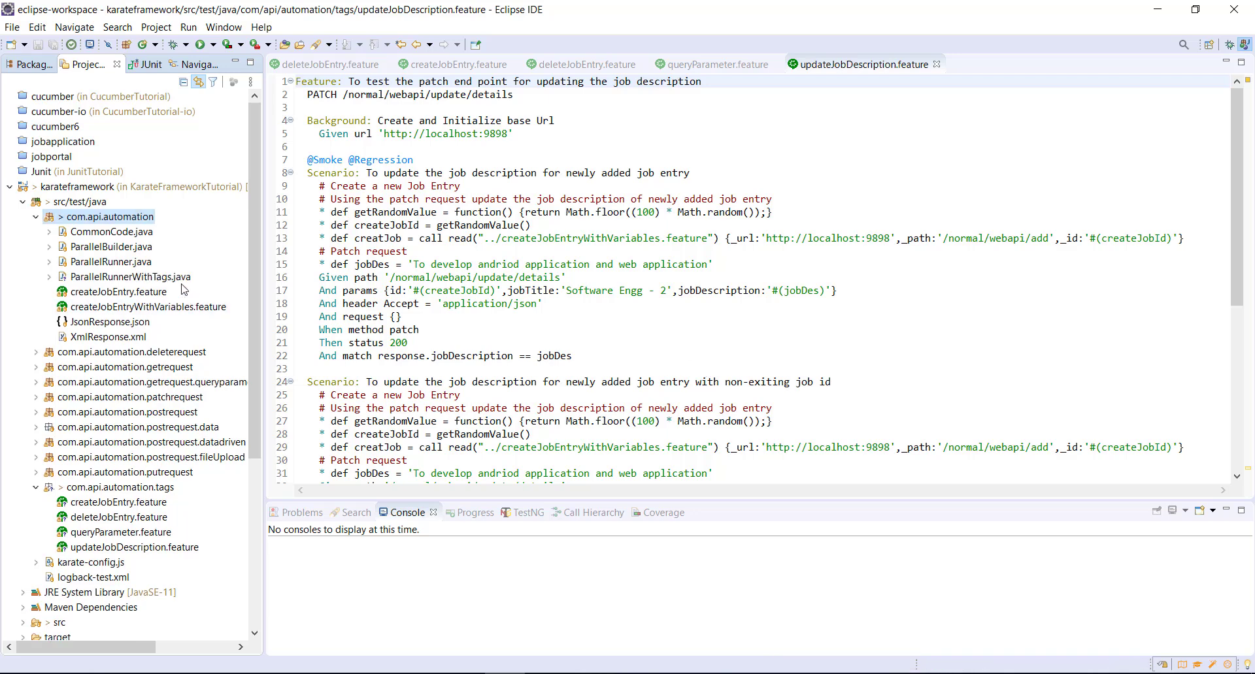
pyautogui.doubleClick(132, 276)
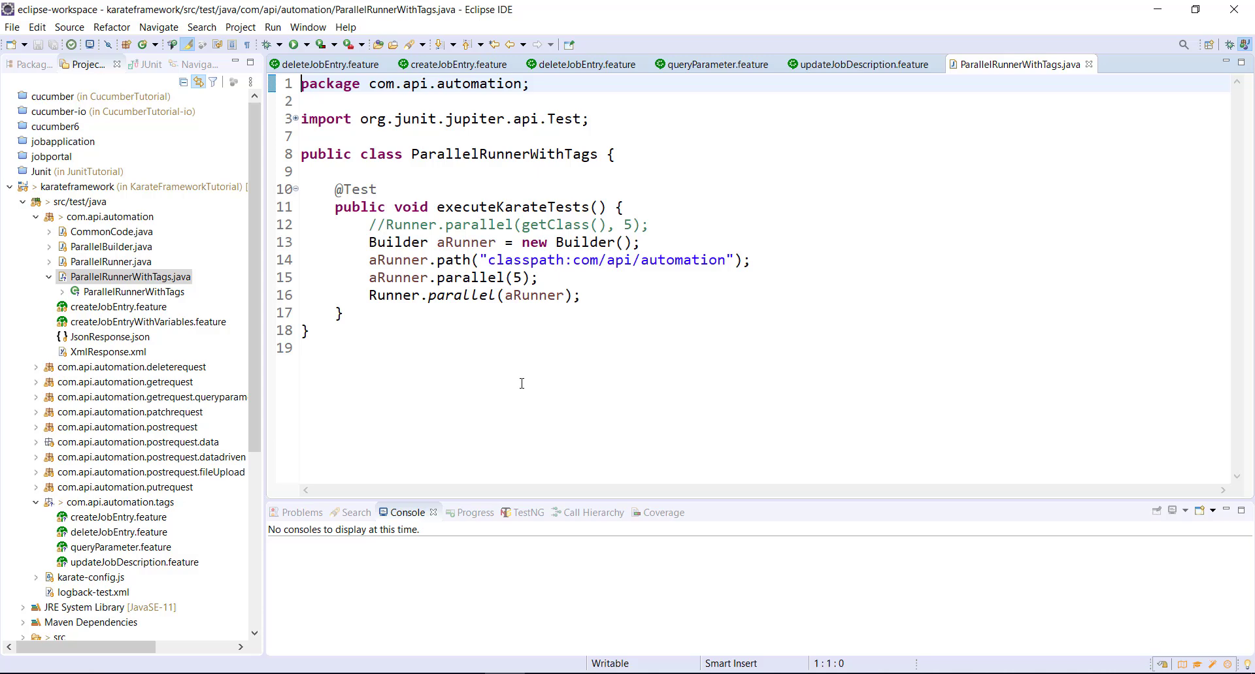
pyautogui.click(558, 277)
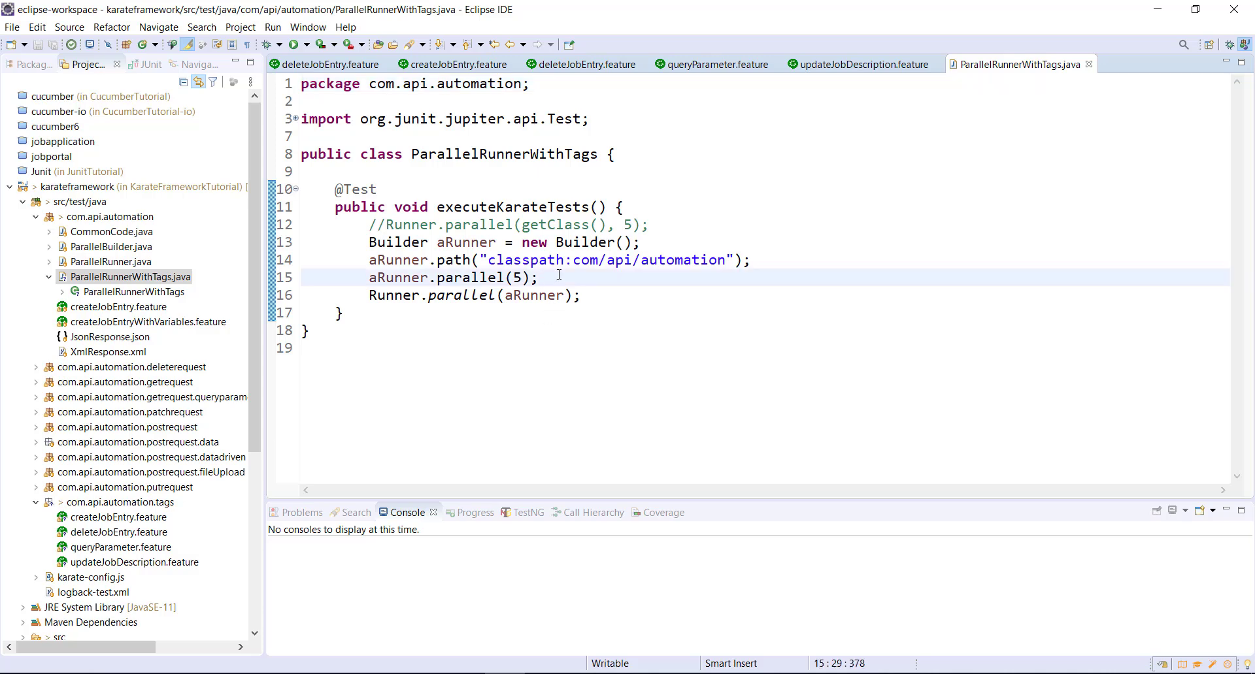
pyautogui.write('a')
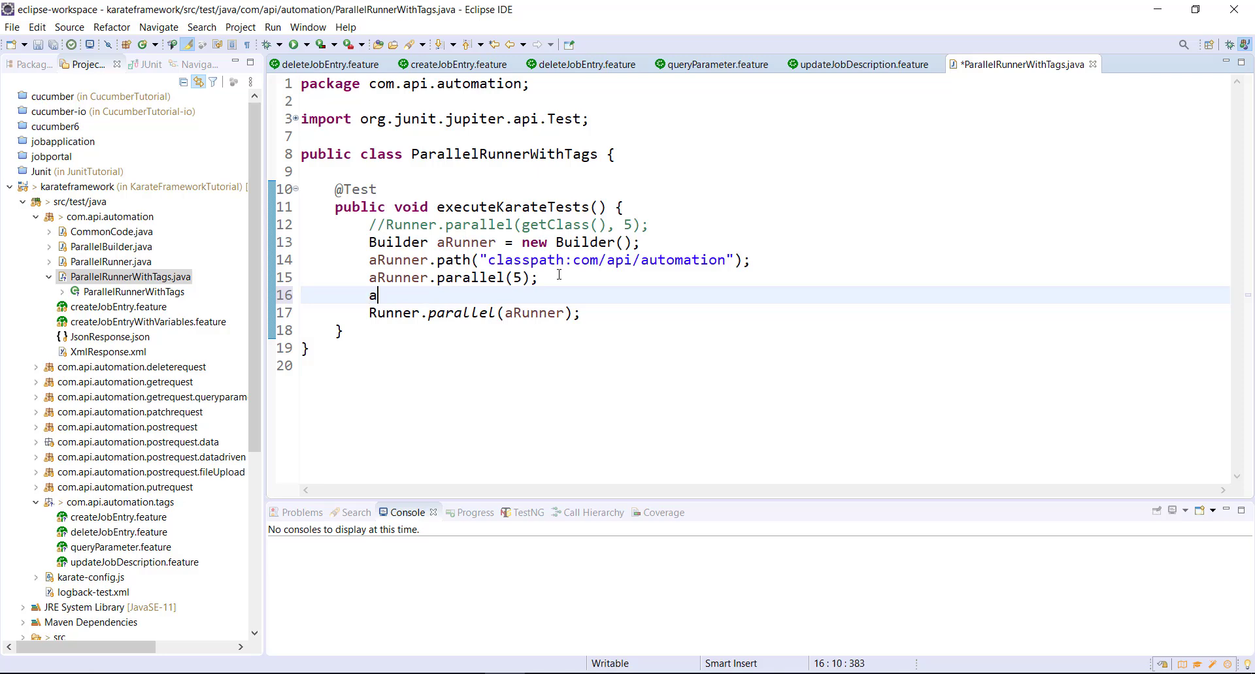
pyautogui.write('Runner')
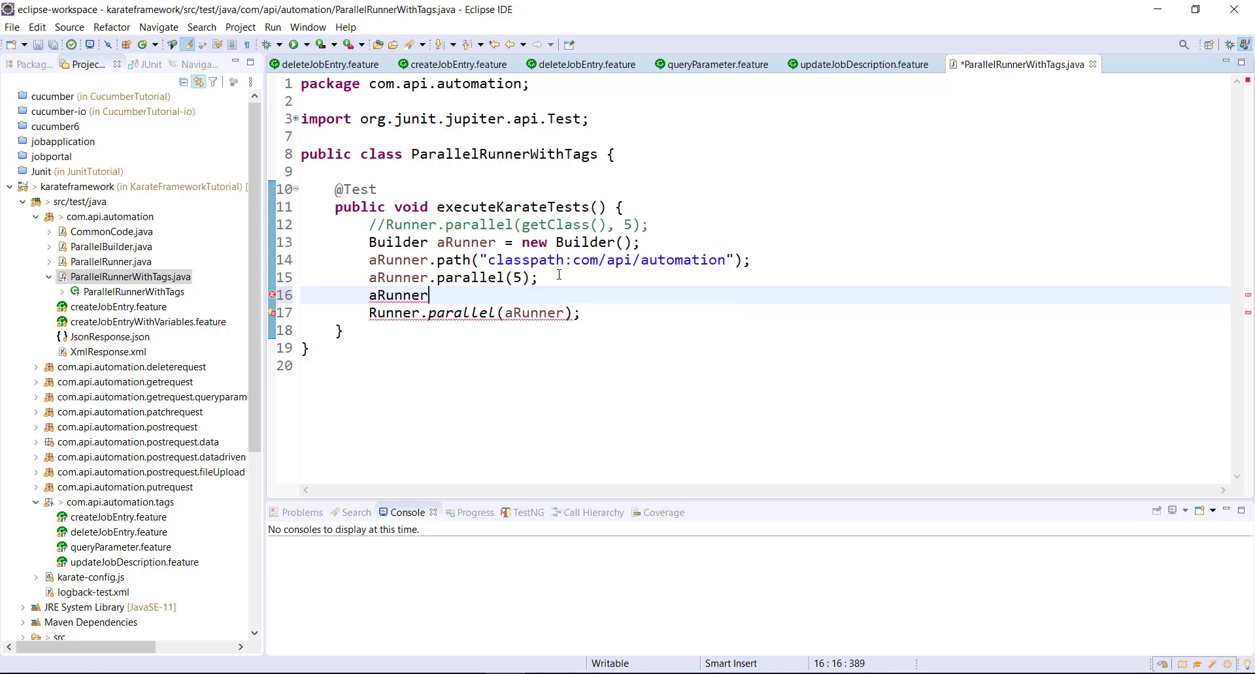
pyautogui.write('.tags("@Confidence");')
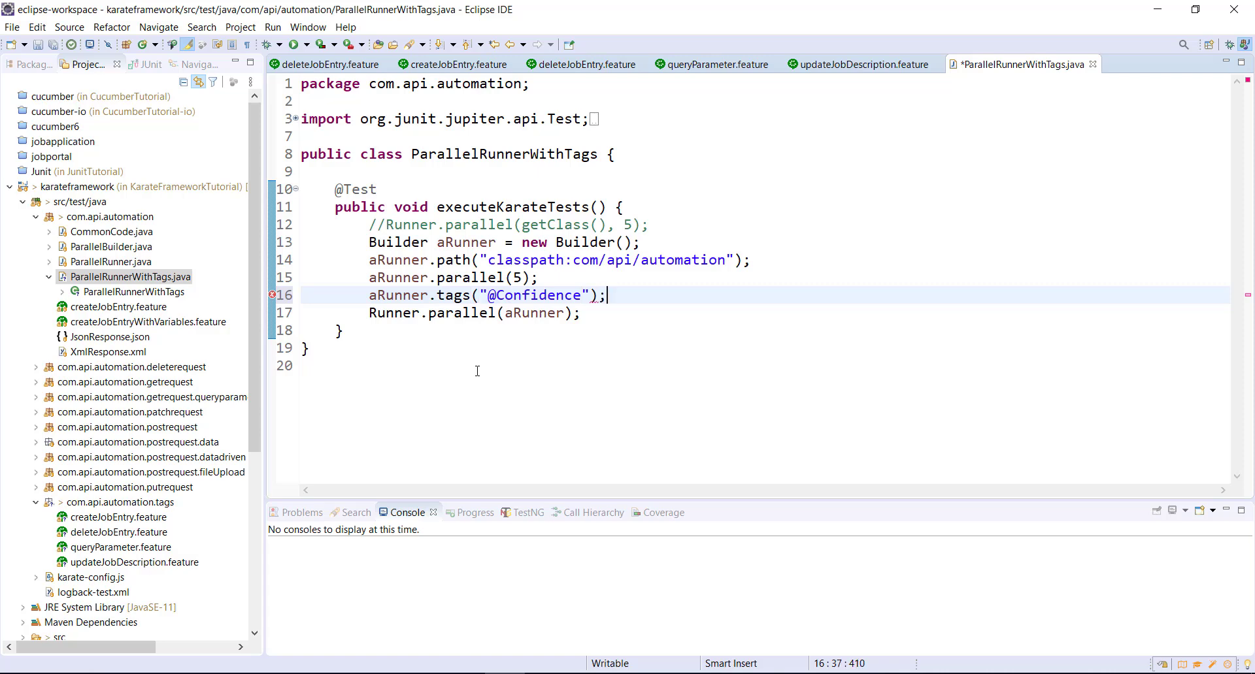
pyautogui.press('ctrl+s')
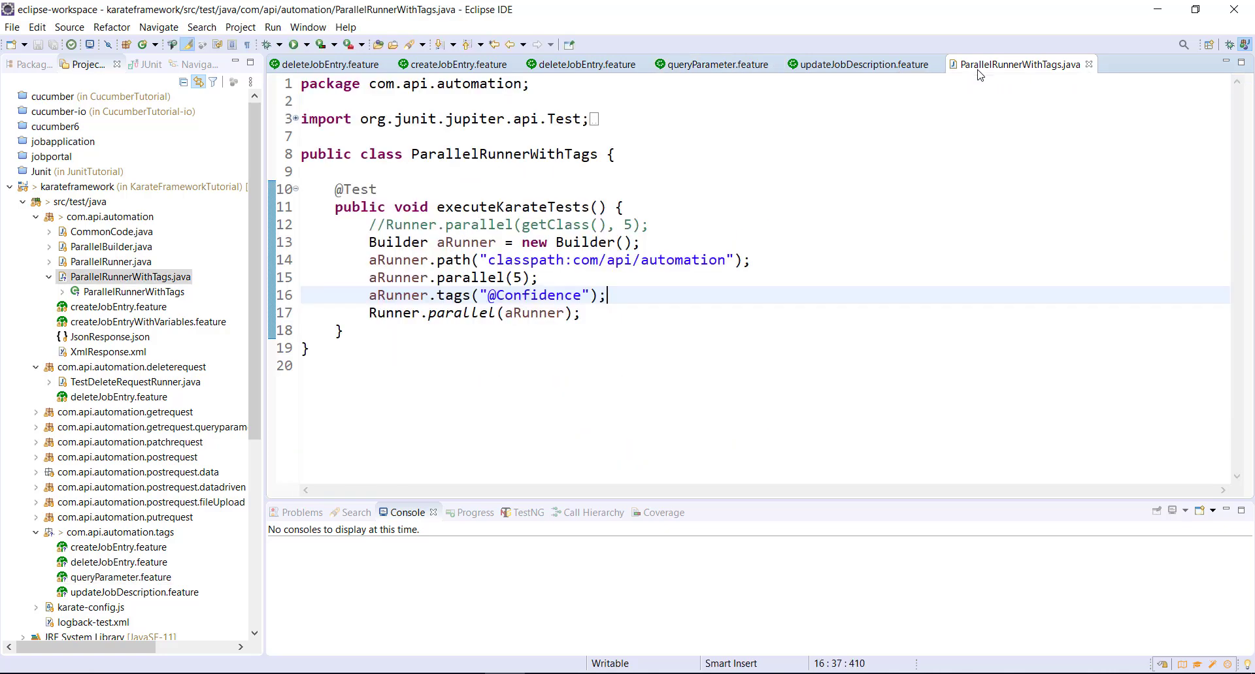
pyautogui.click(715, 64)
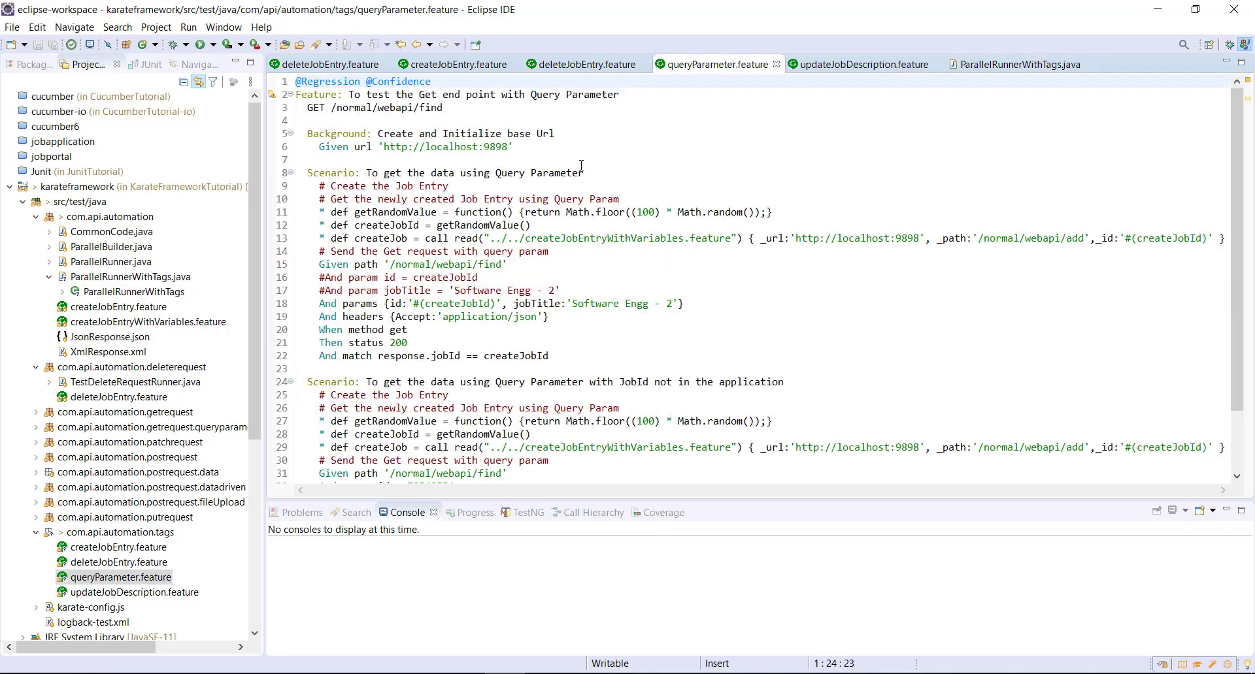
pyautogui.click(455, 64)
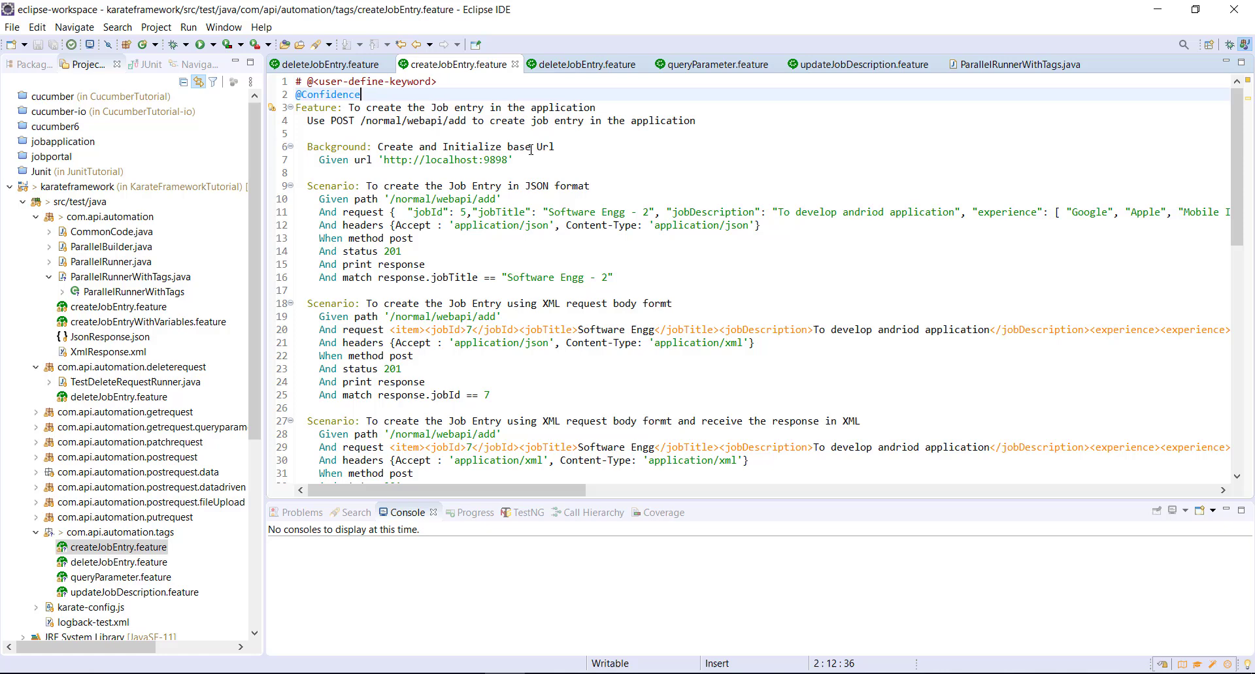
pyautogui.moveTo(143, 277)
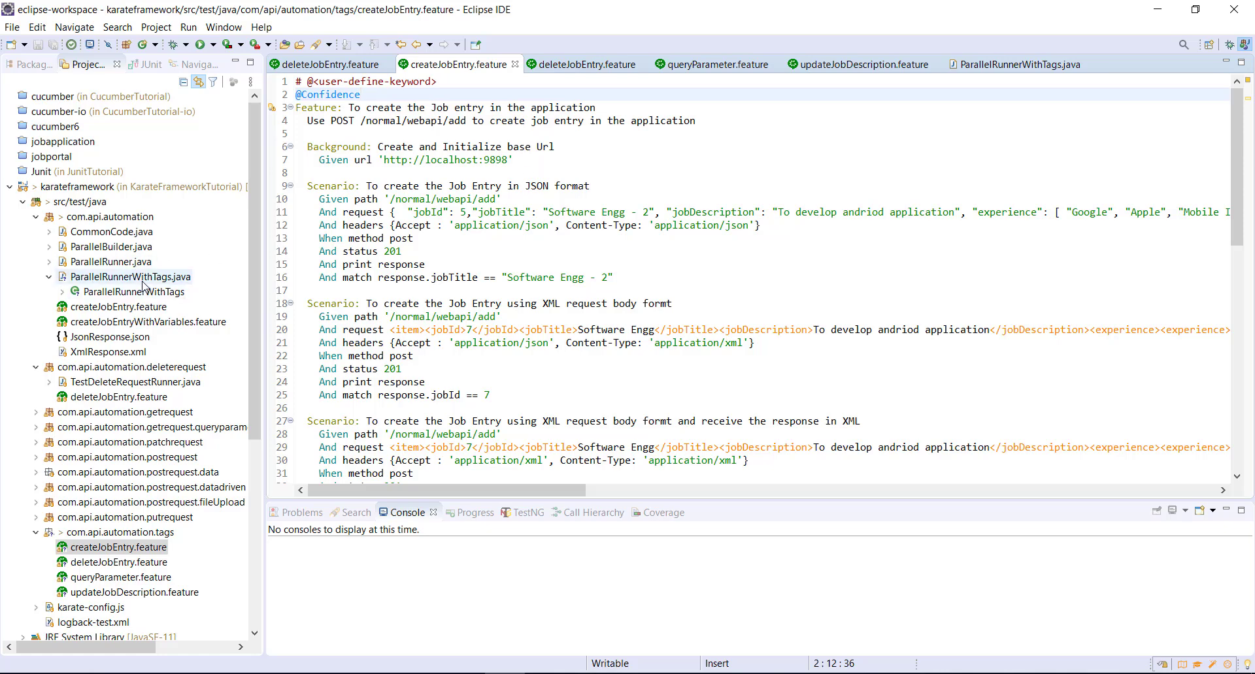
pyautogui.rightClick(128, 276)
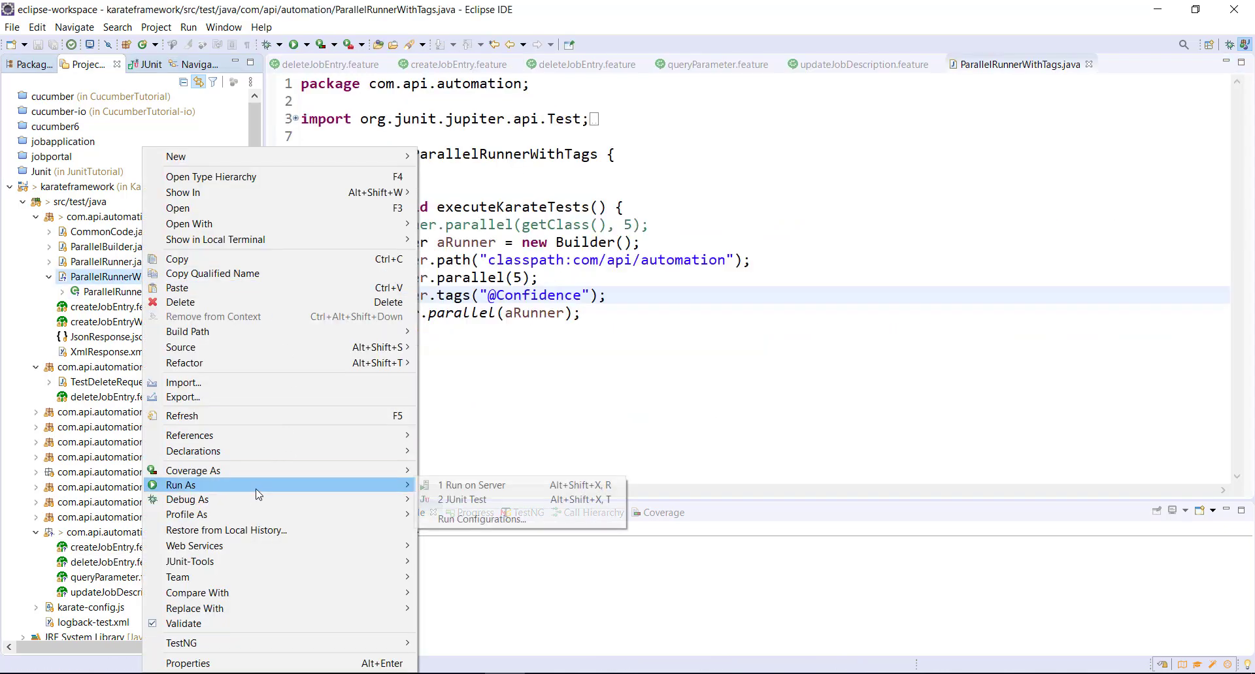
pyautogui.click(462, 499)
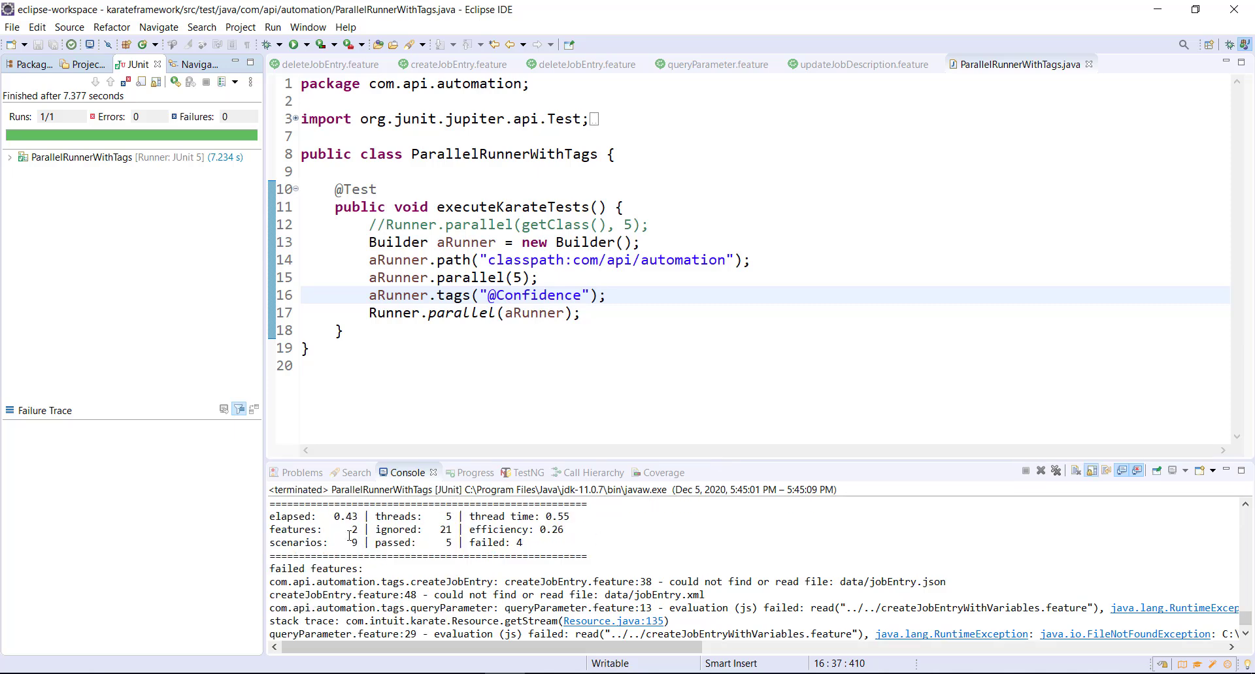
pyautogui.doubleClick(352, 529)
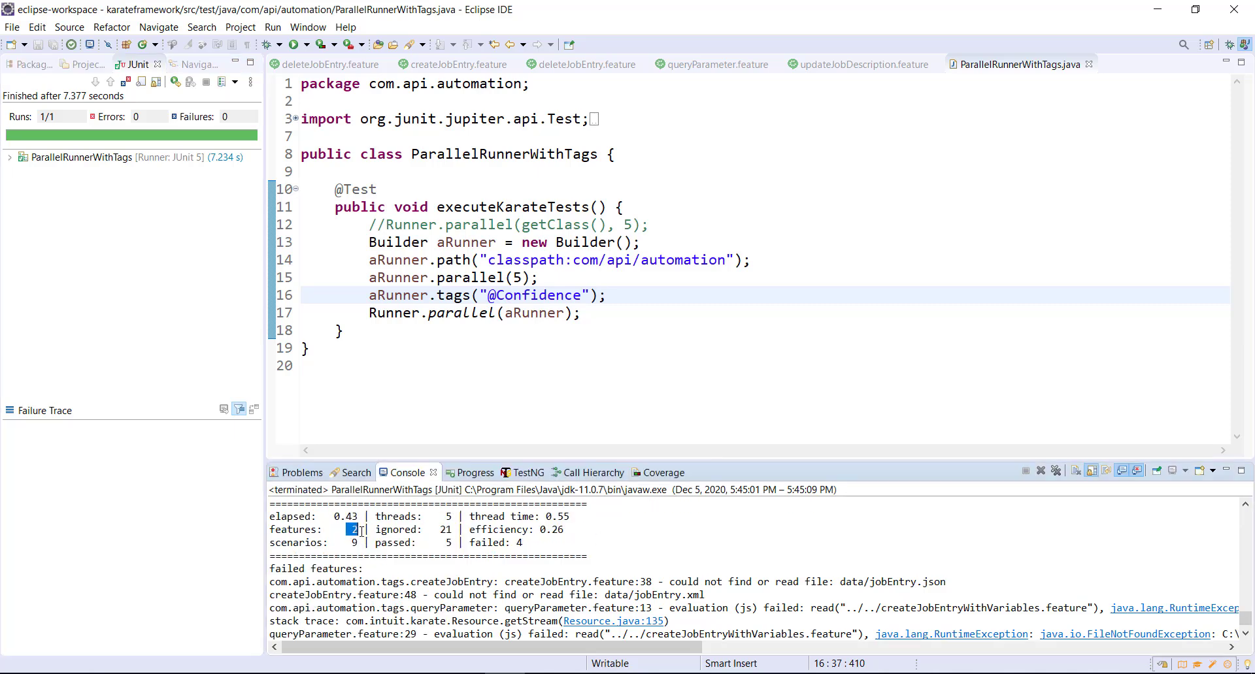
pyautogui.click(456, 64)
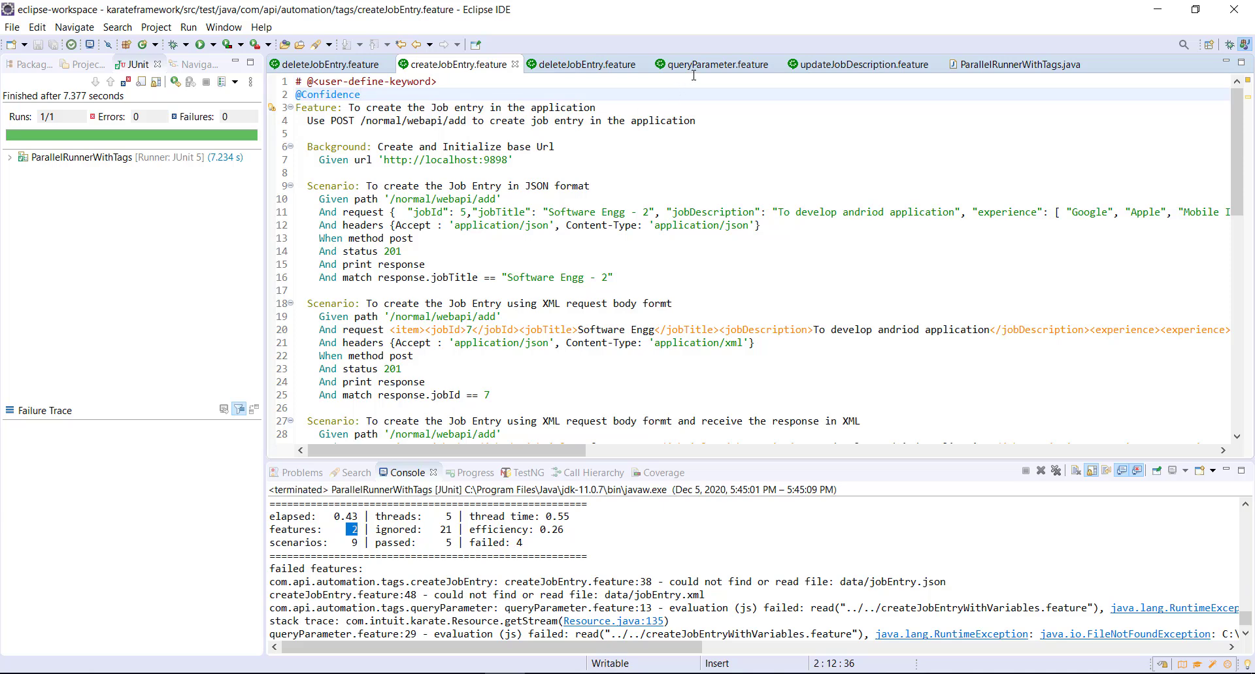
pyautogui.click(716, 64)
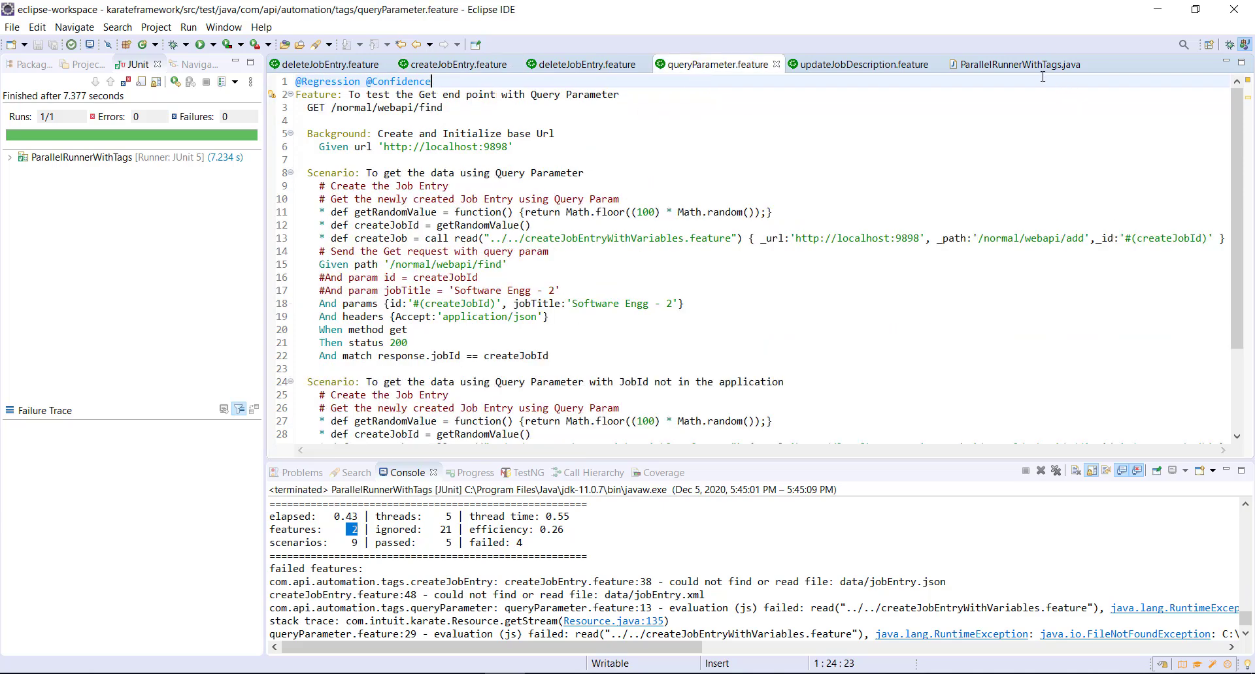
pyautogui.click(1017, 64)
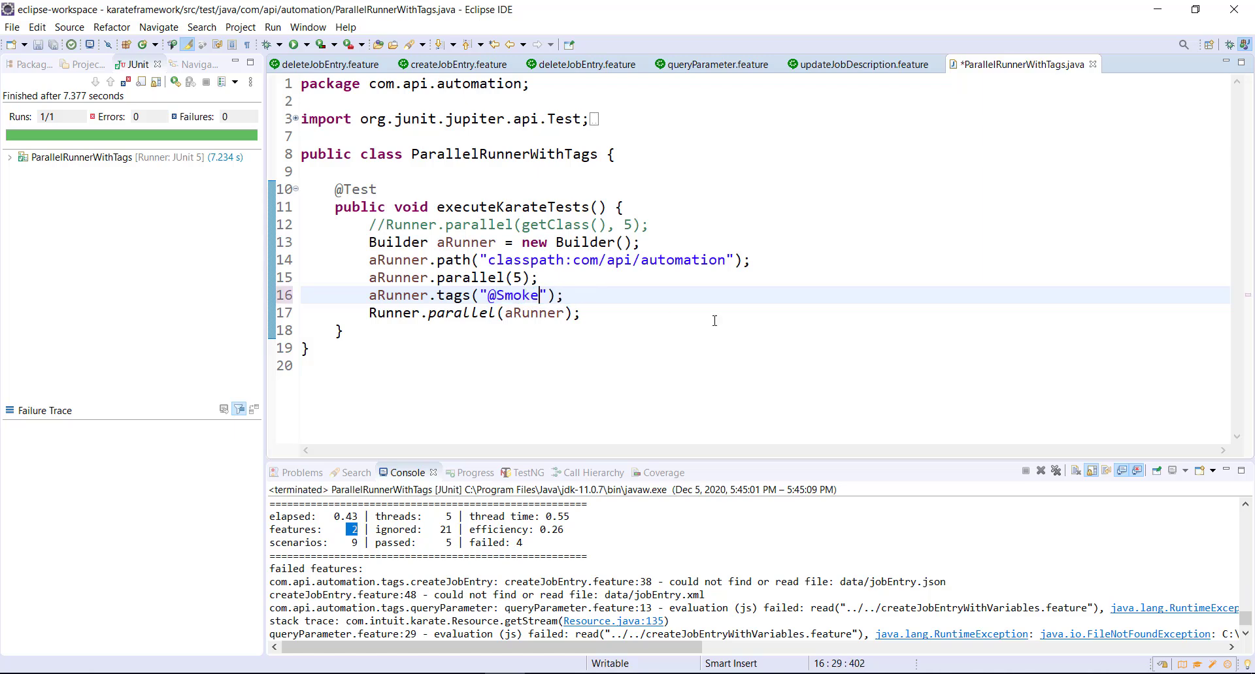
pyautogui.press('ctrl+s')
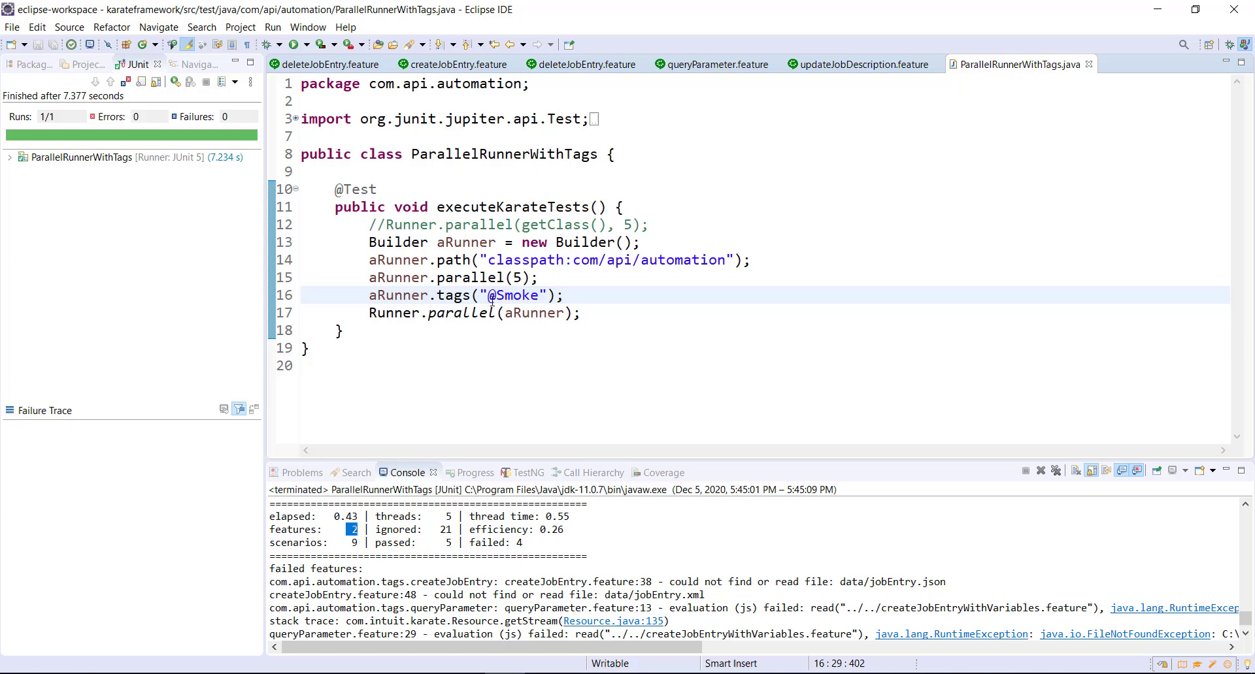
pyautogui.rightClick(80, 157)
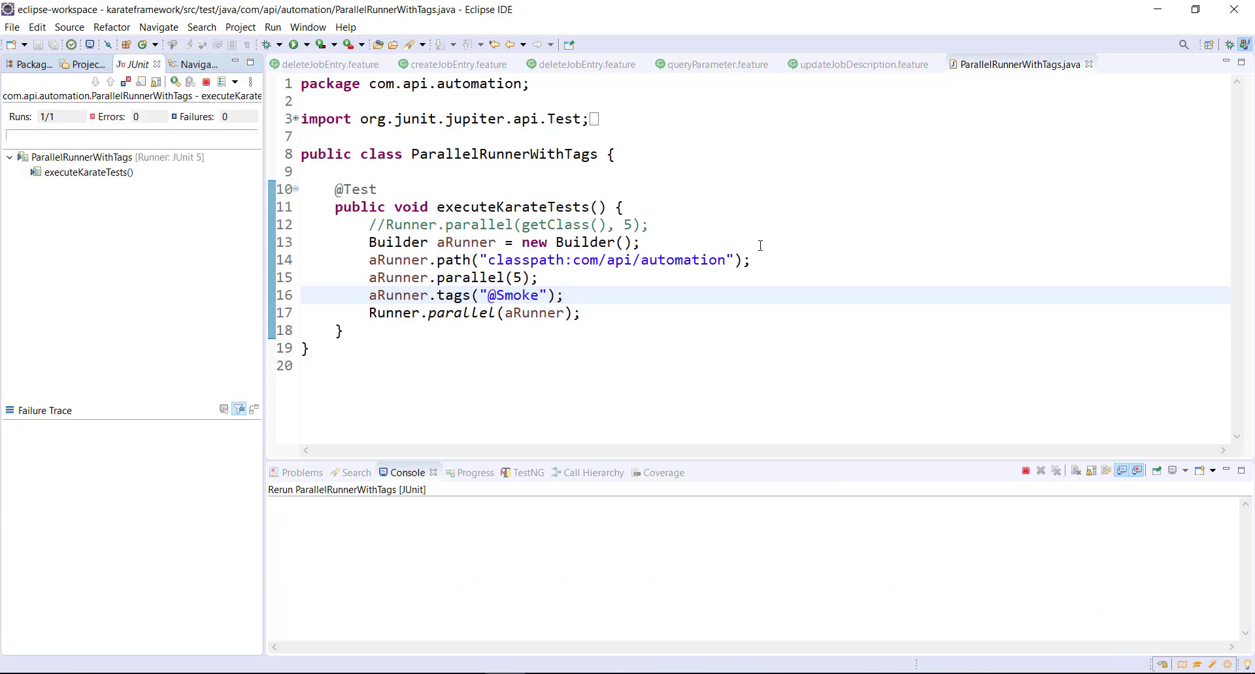
pyautogui.click(296, 44)
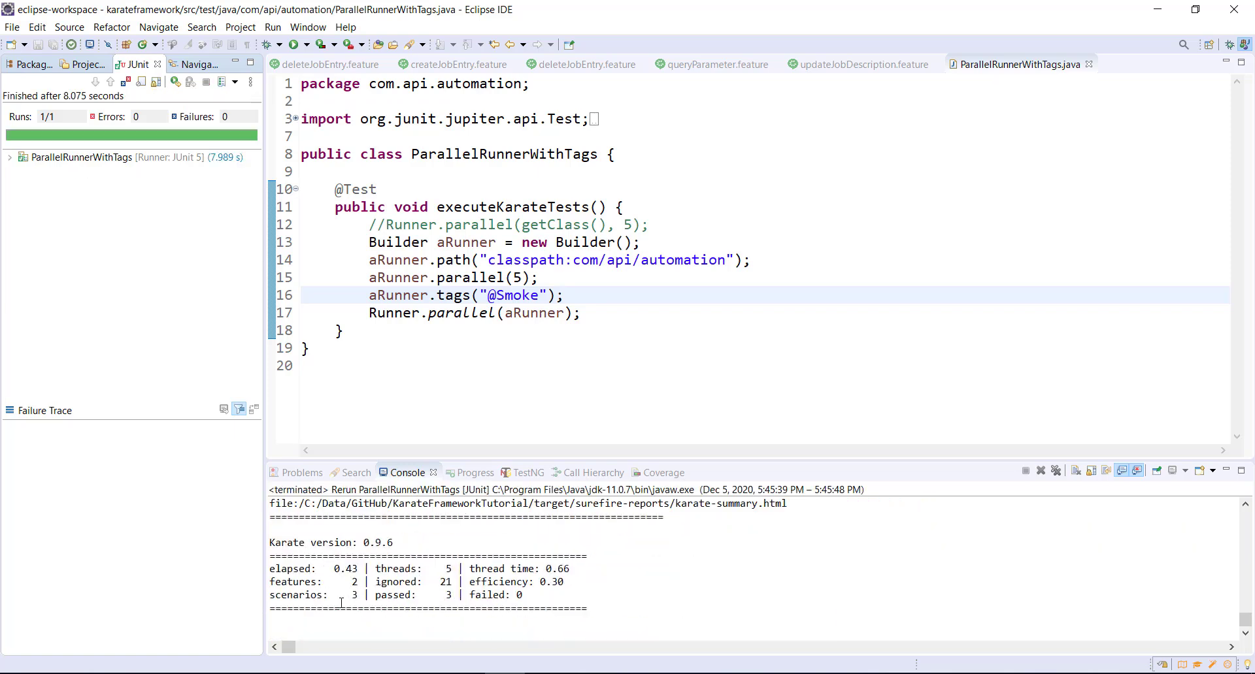
pyautogui.doubleClick(352, 594)
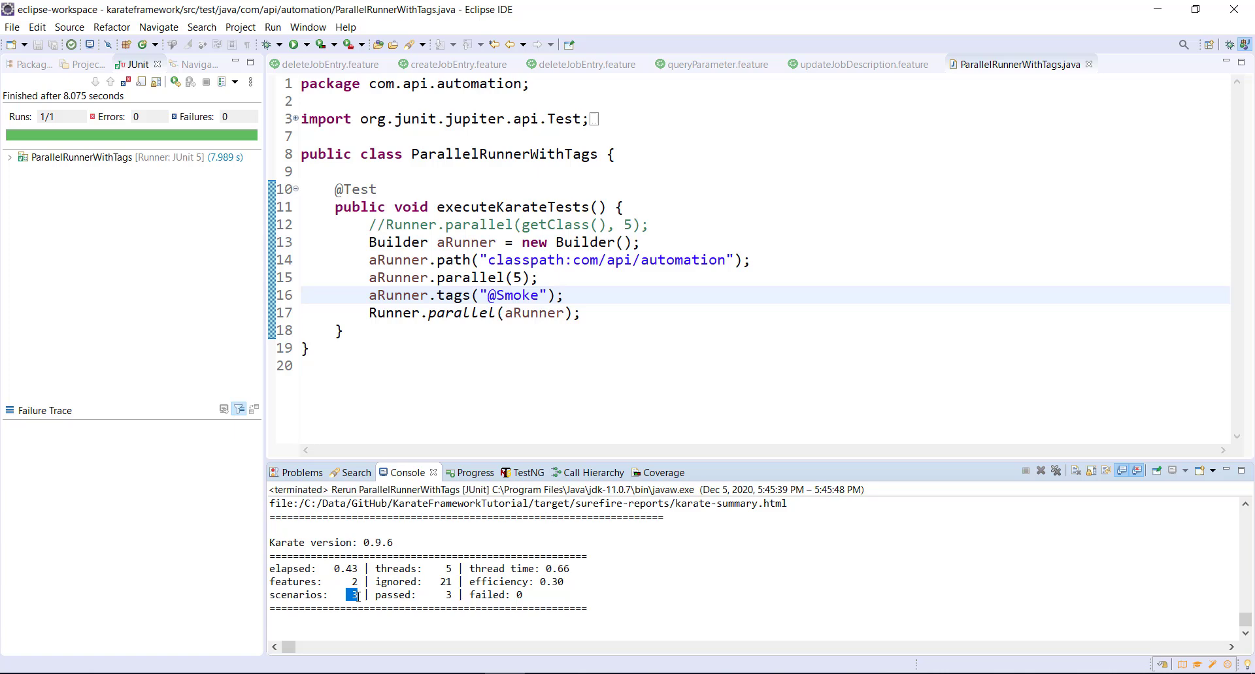
pyautogui.moveTo(858, 65)
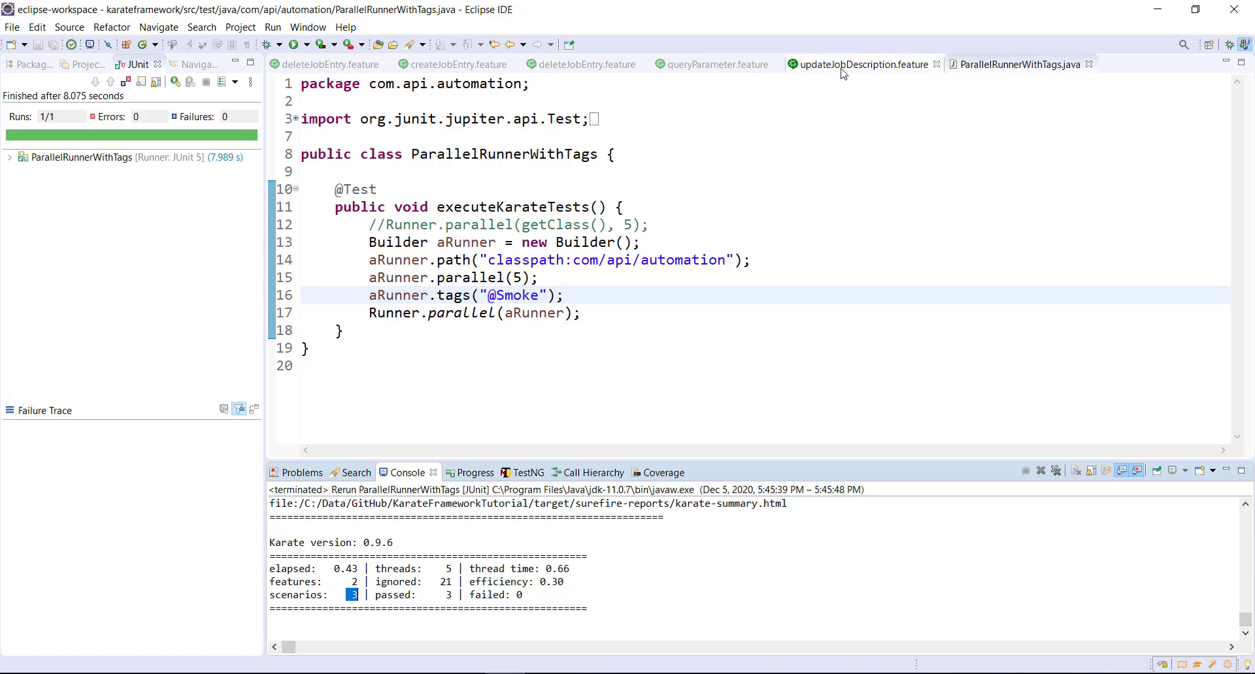
# Recheck the tags in updateJobDescription, queryParameter and deleteJobEntry feature files
pyautogui.click(860, 64)
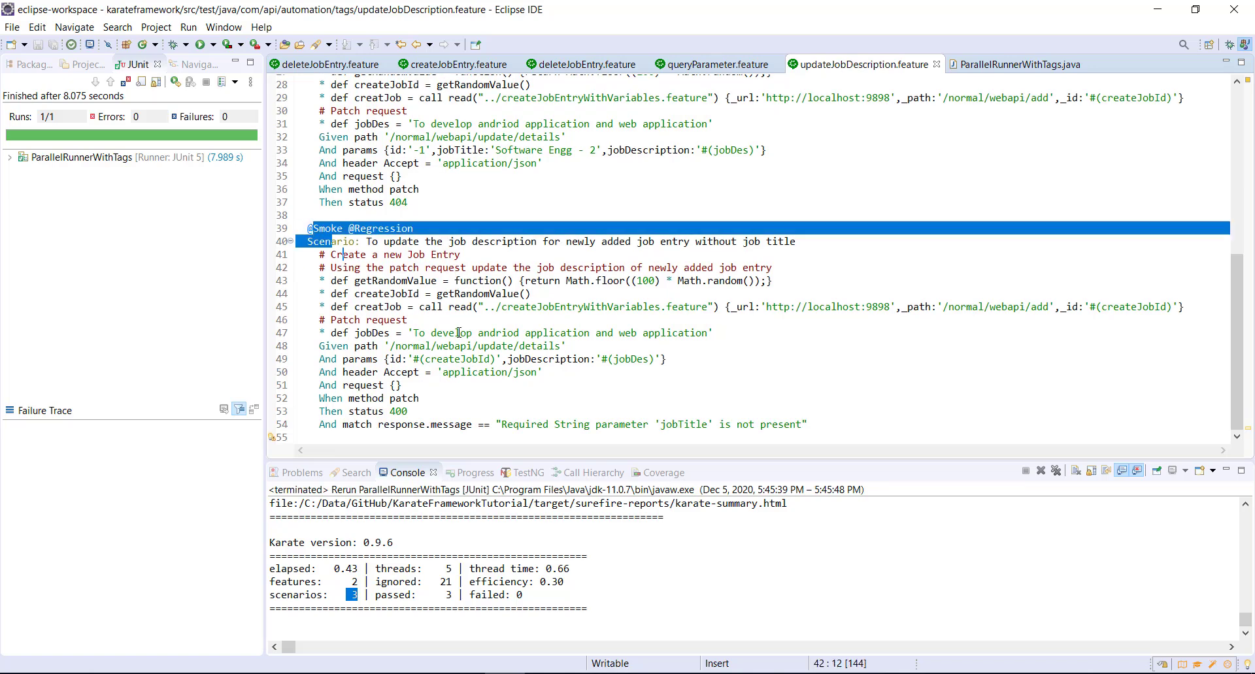
pyautogui.click(715, 64)
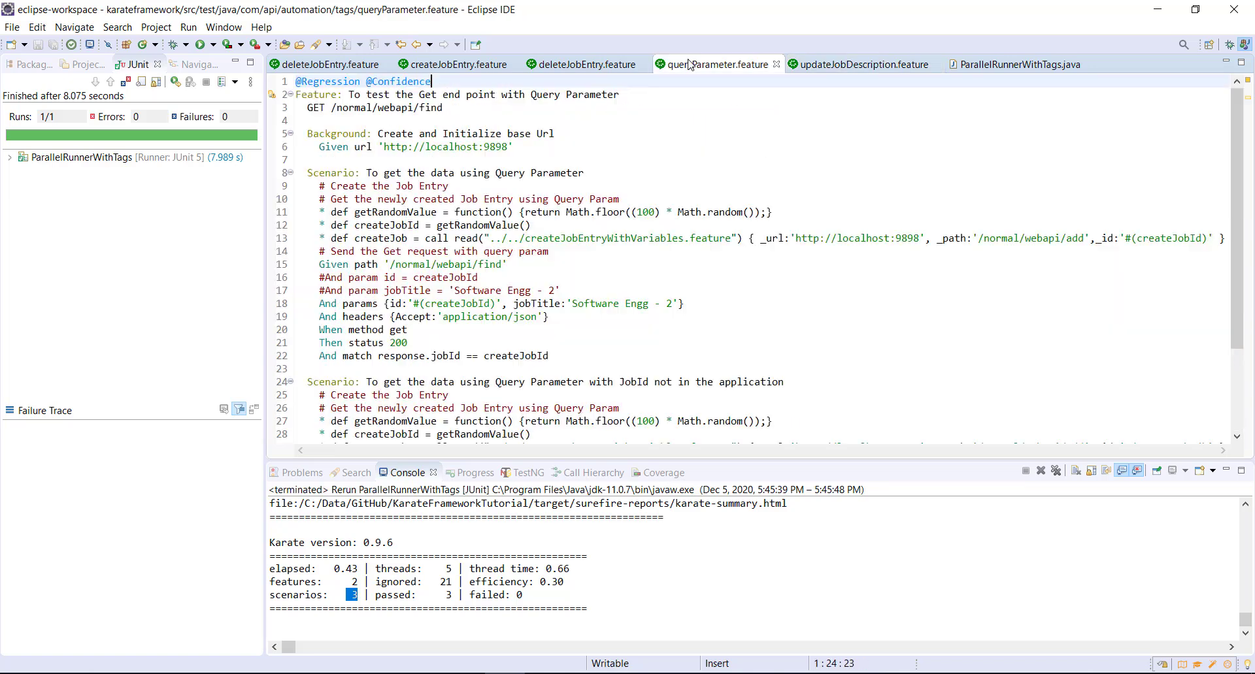
pyautogui.click(583, 64)
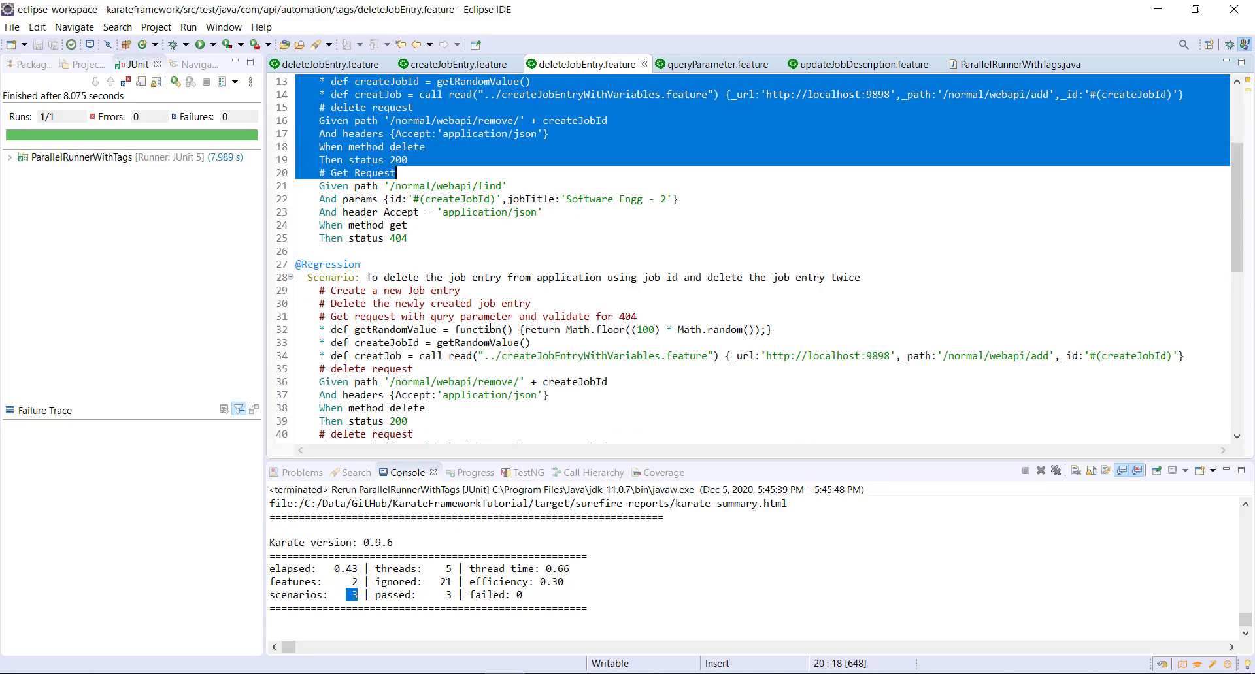
pyautogui.scroll(-3)
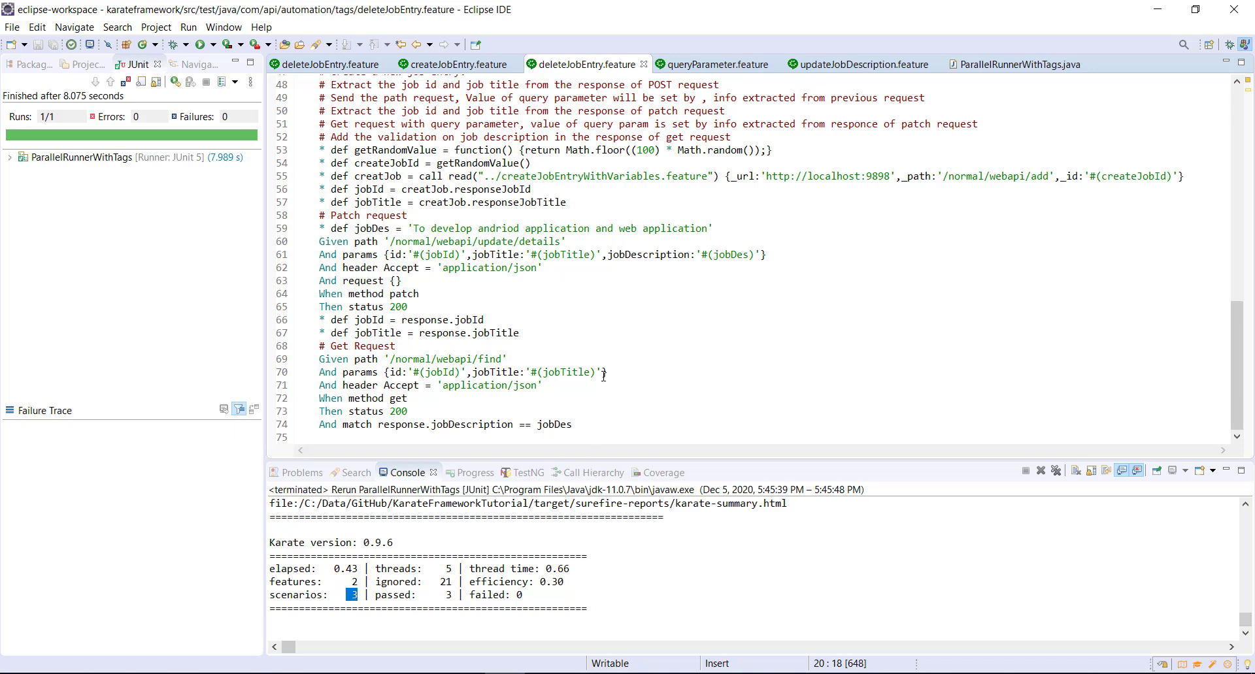
pyautogui.moveTo(986, 112)
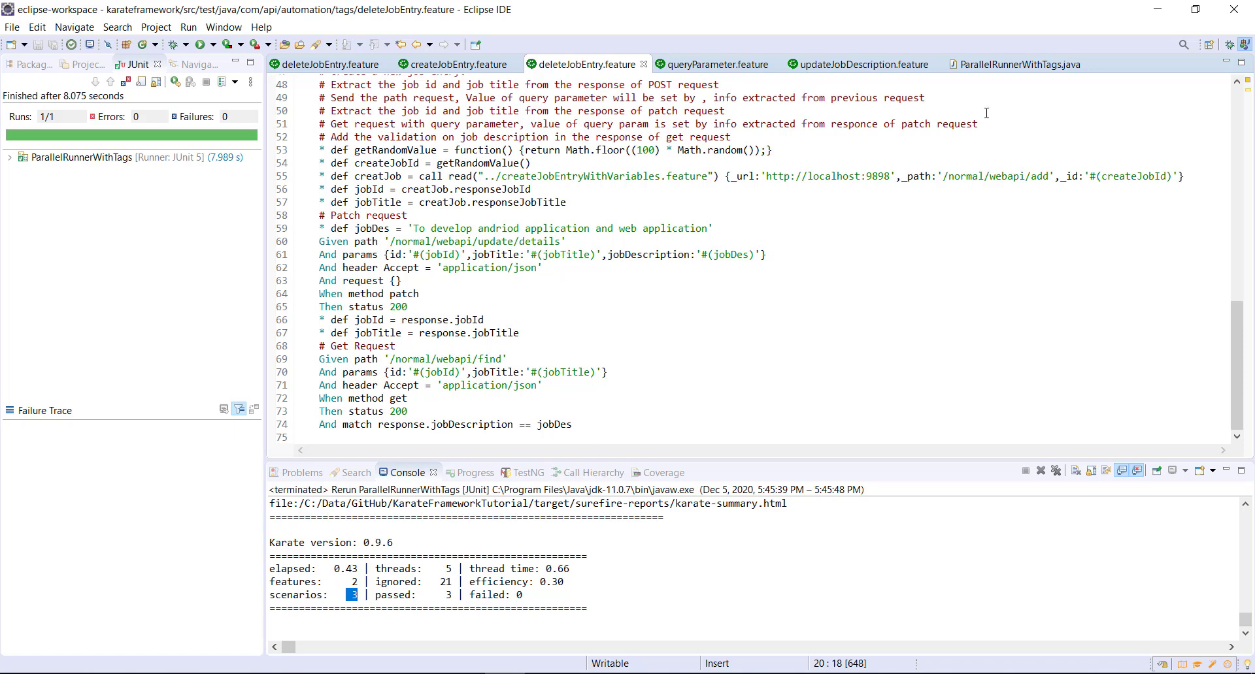
pyautogui.click(1017, 64)
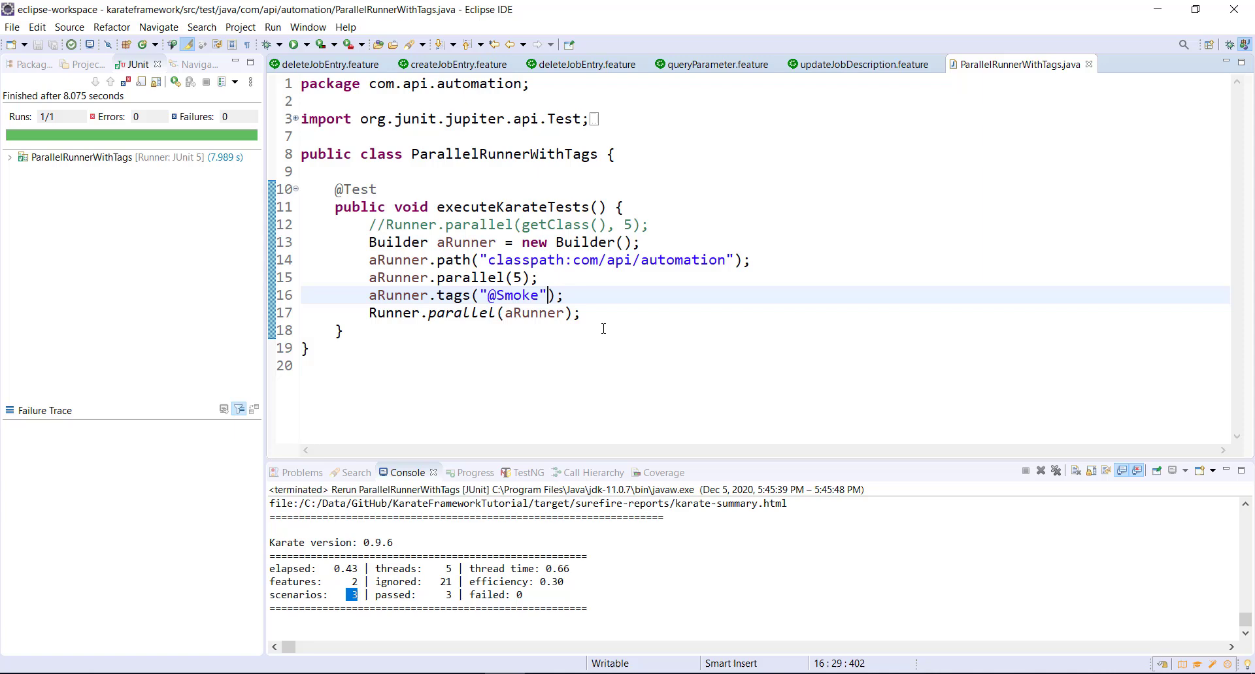
pyautogui.write(',""')
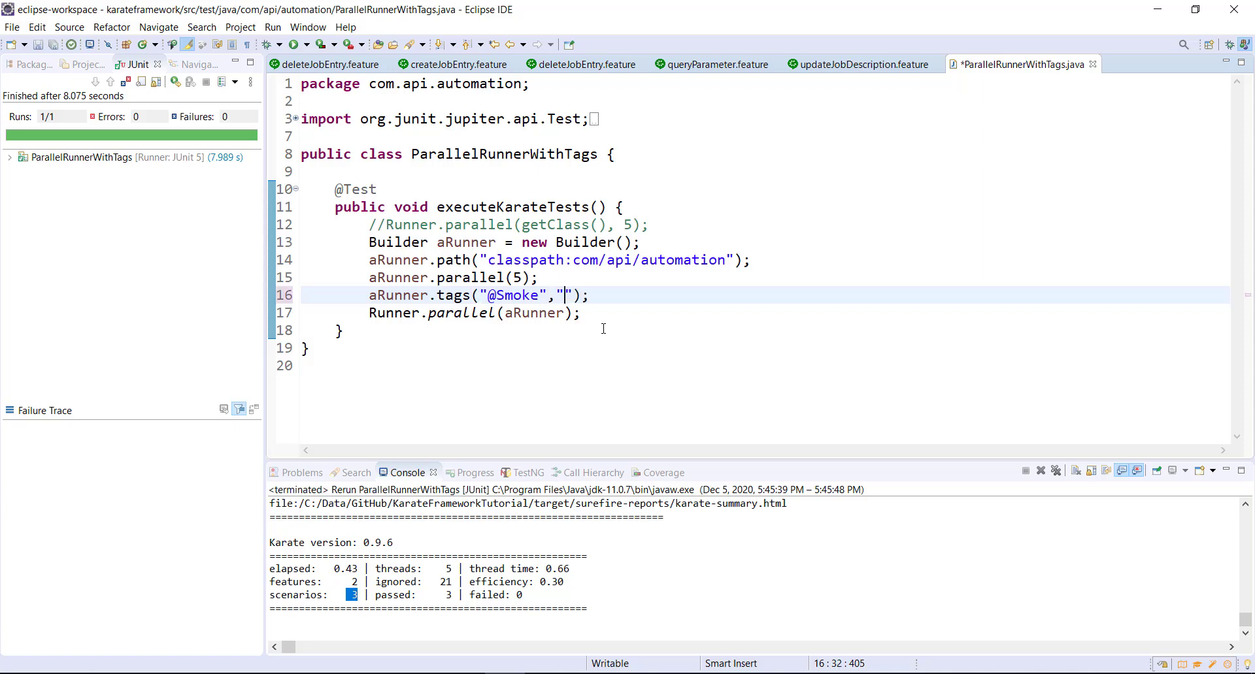
pyautogui.write('@Regression')
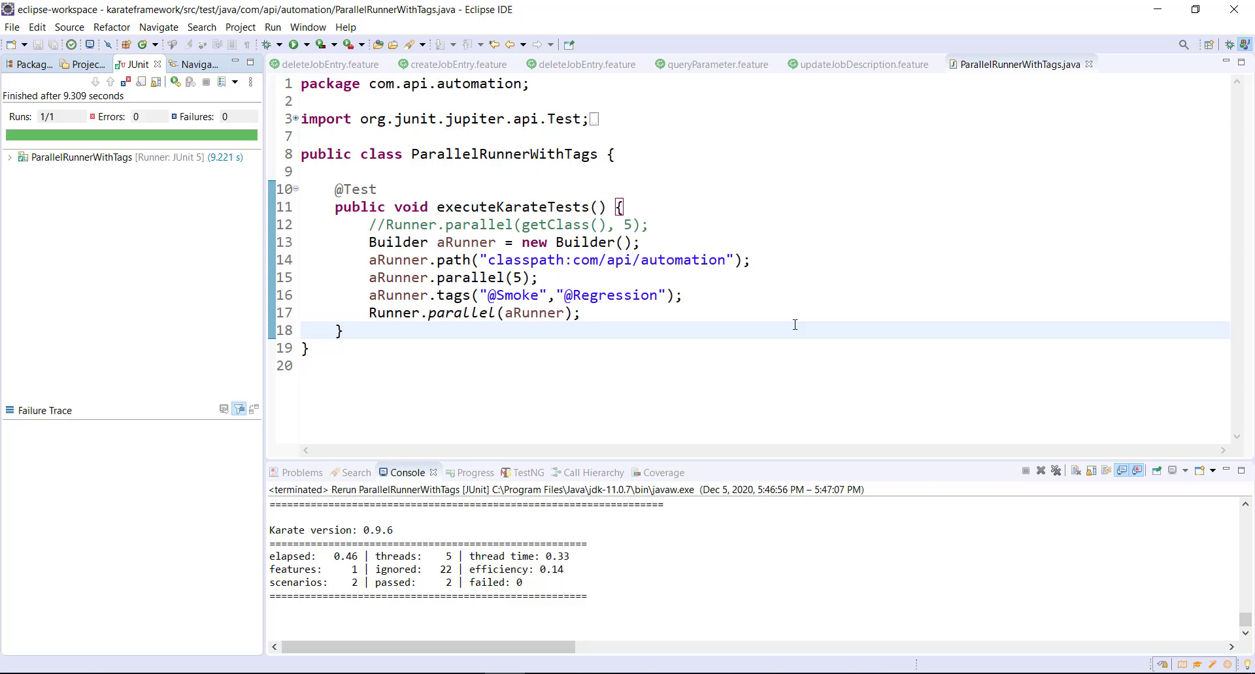
pyautogui.moveTo(465, 602)
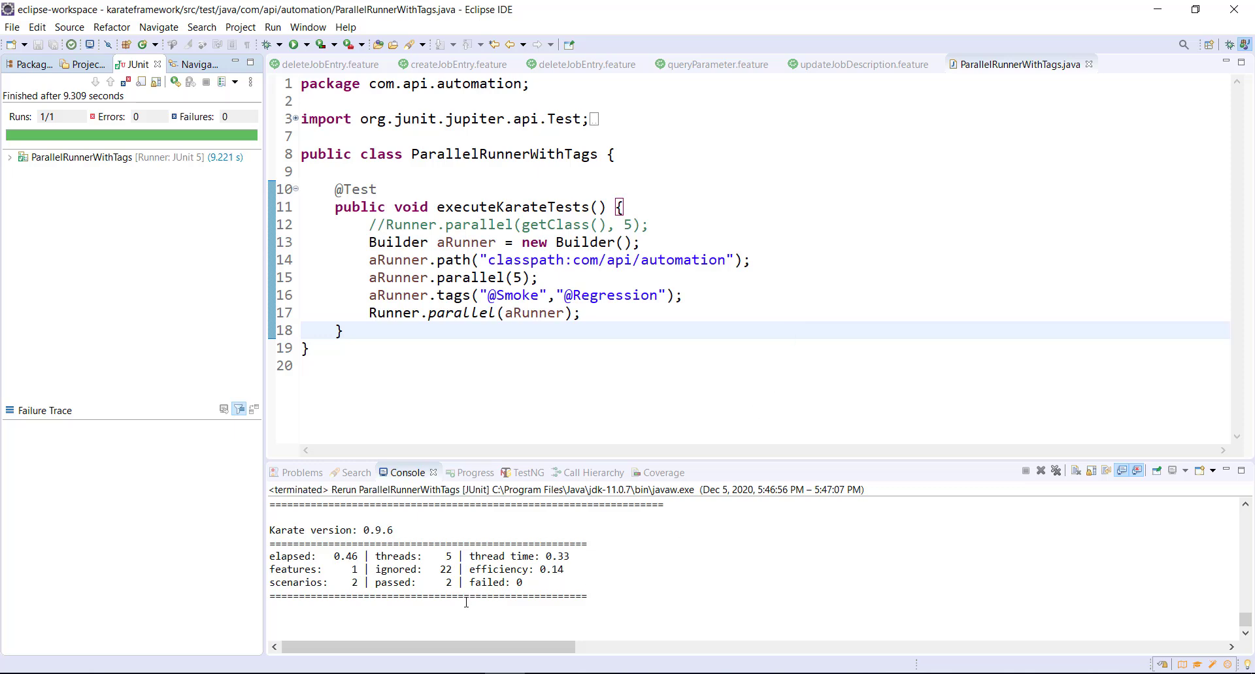
pyautogui.doubleClick(353, 583)
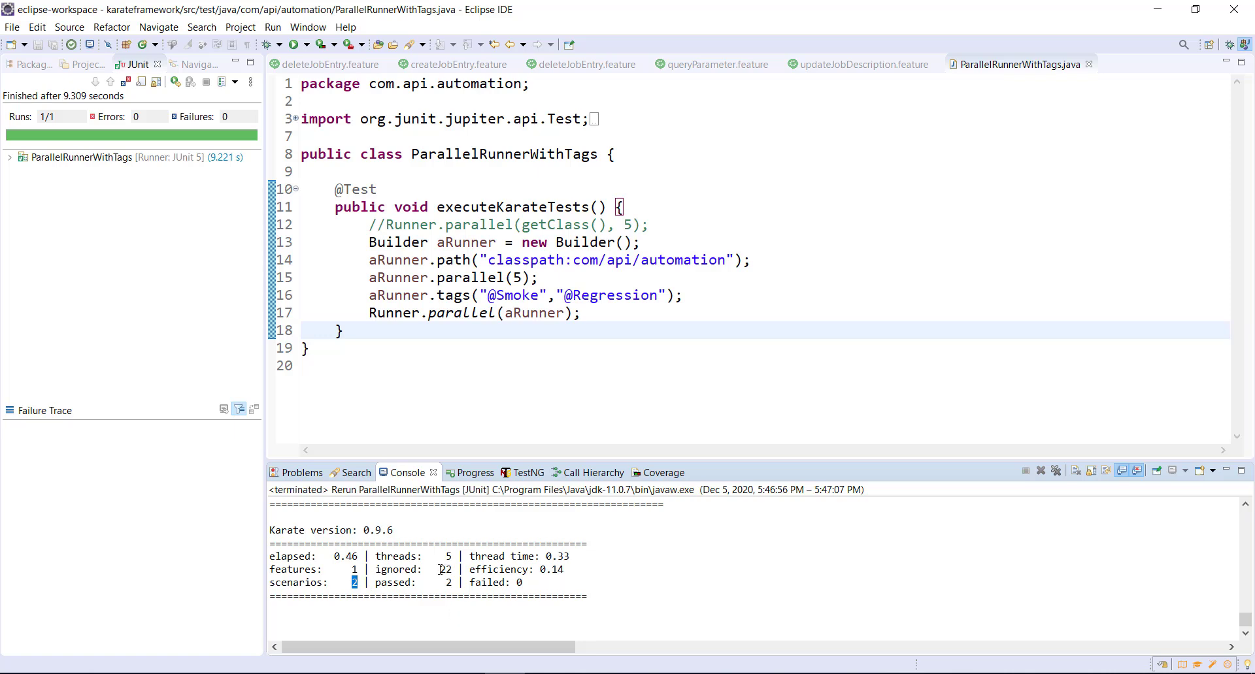
pyautogui.doubleClick(445, 569)
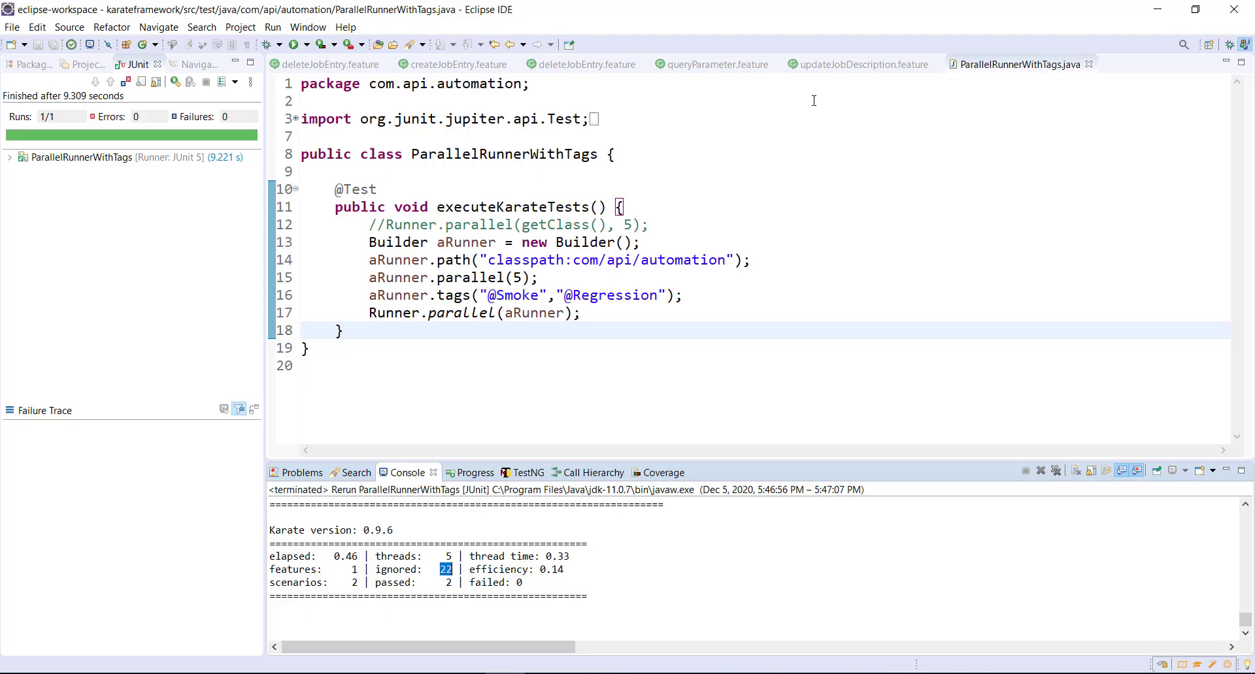
pyautogui.click(858, 64)
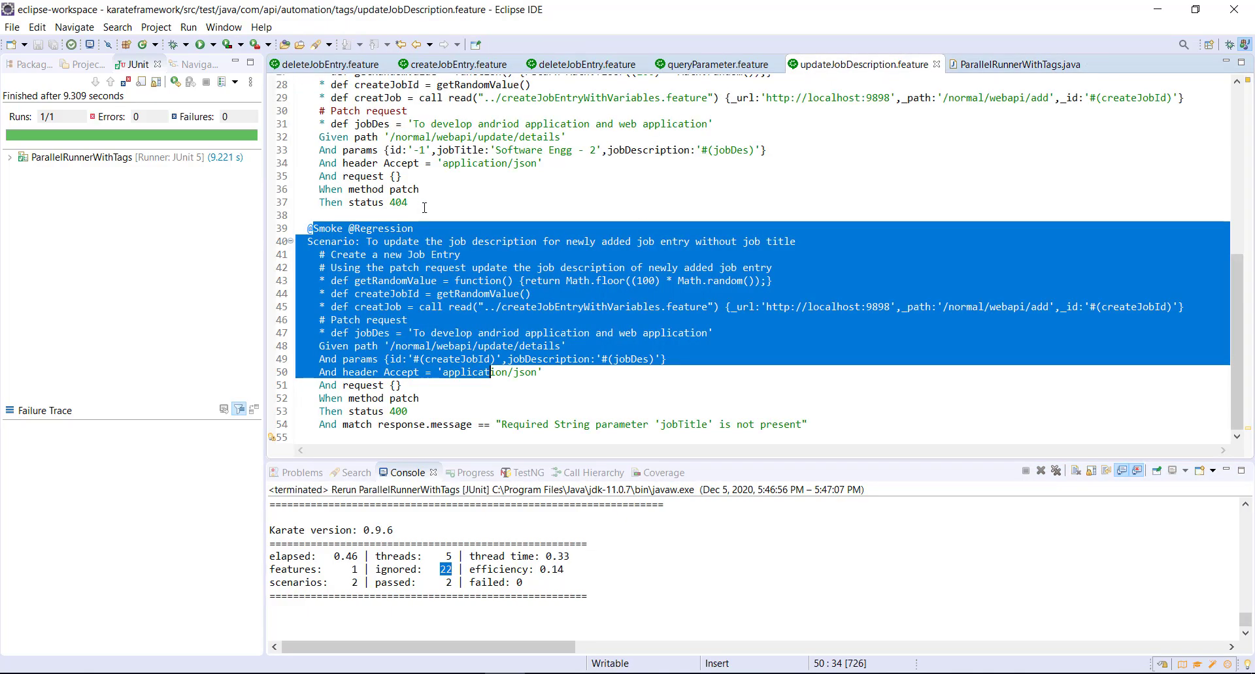